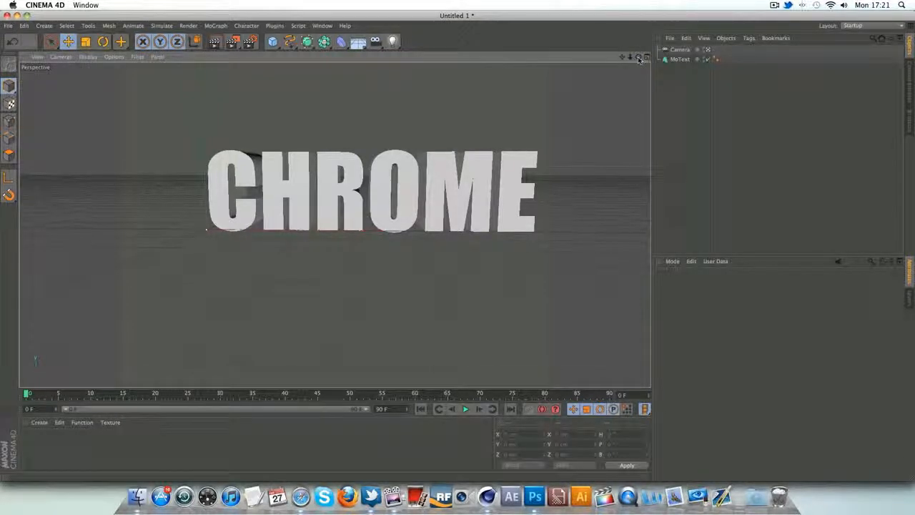
# - Inspect the CHROME MoText and Camera objects, then create a new blank material Mat
pyautogui.click(680, 59)
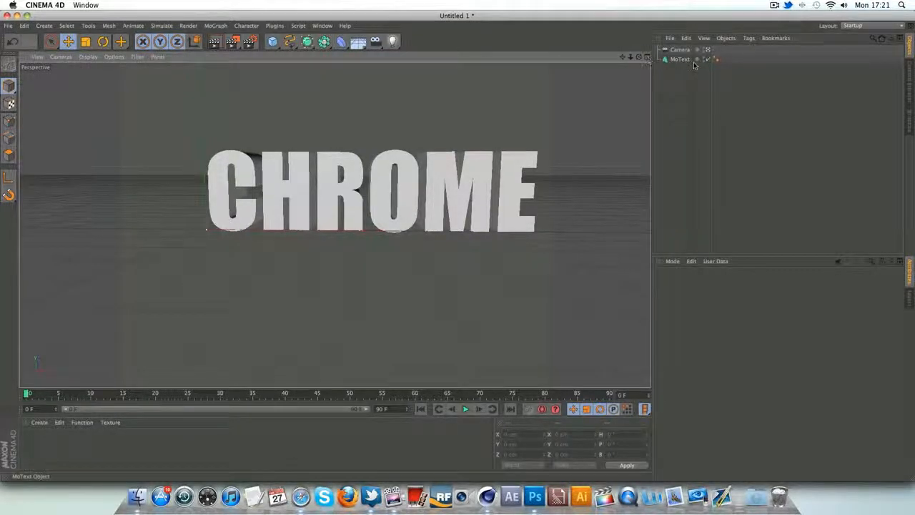
pyautogui.click(678, 60)
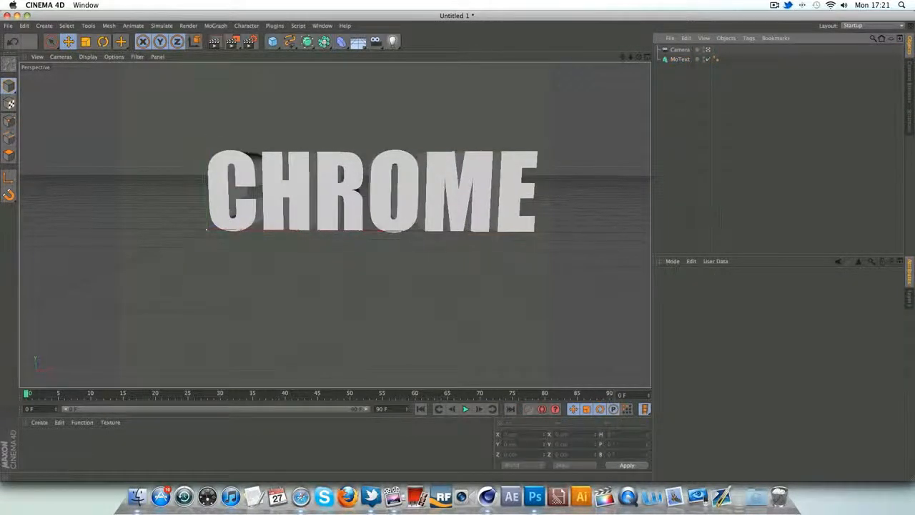
pyautogui.click(679, 59)
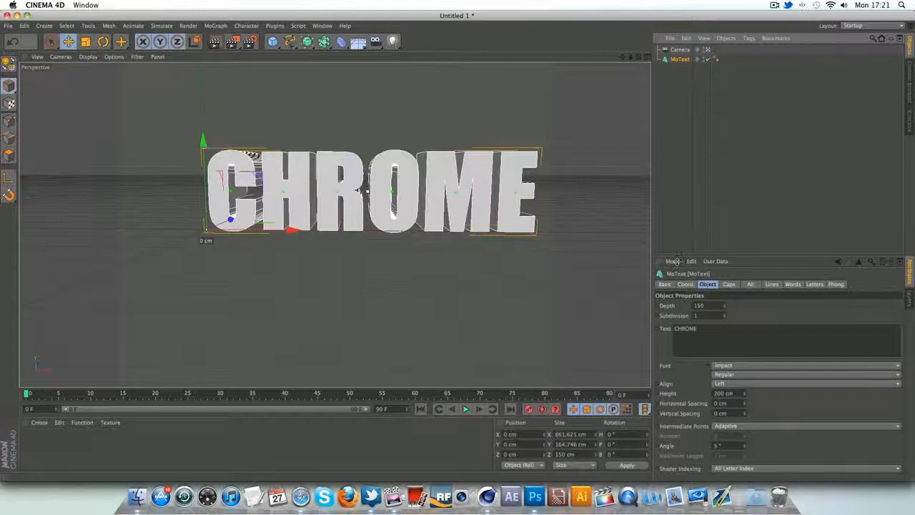
pyautogui.click(680, 48)
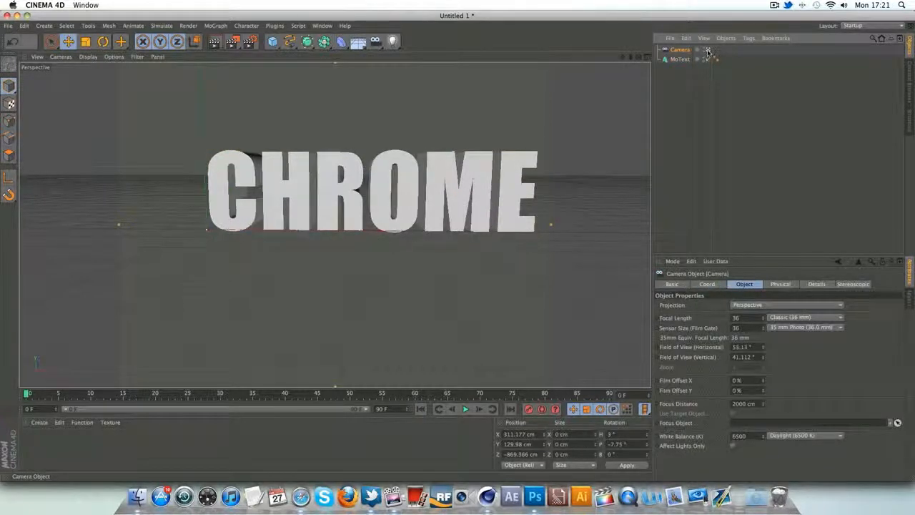
pyautogui.moveTo(710, 51)
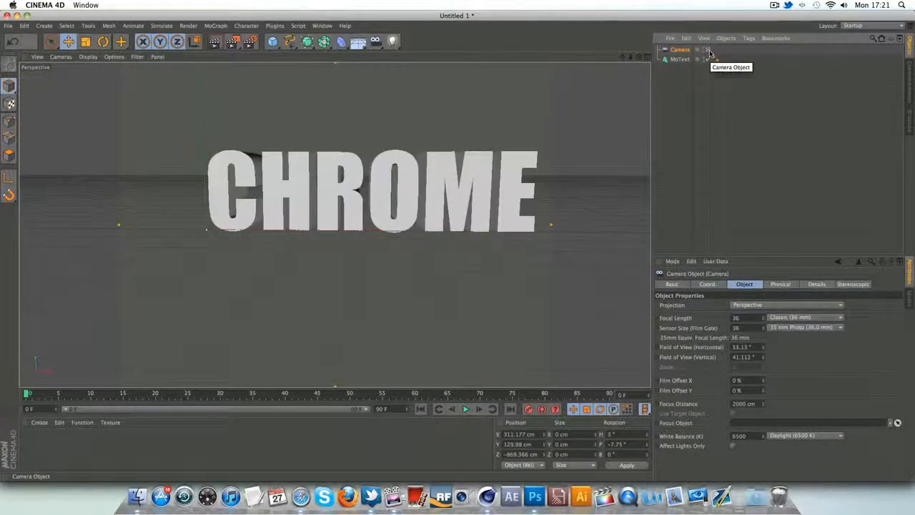
pyautogui.moveTo(677, 60)
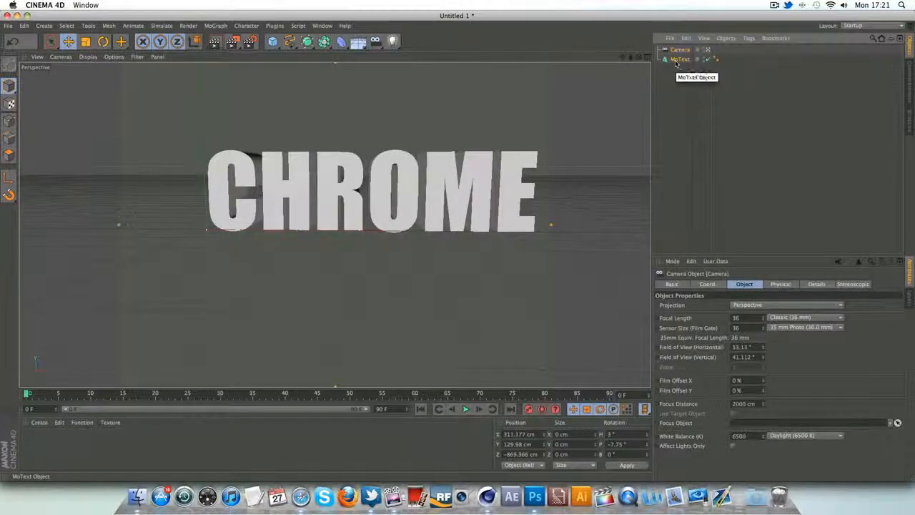
pyautogui.click(679, 58)
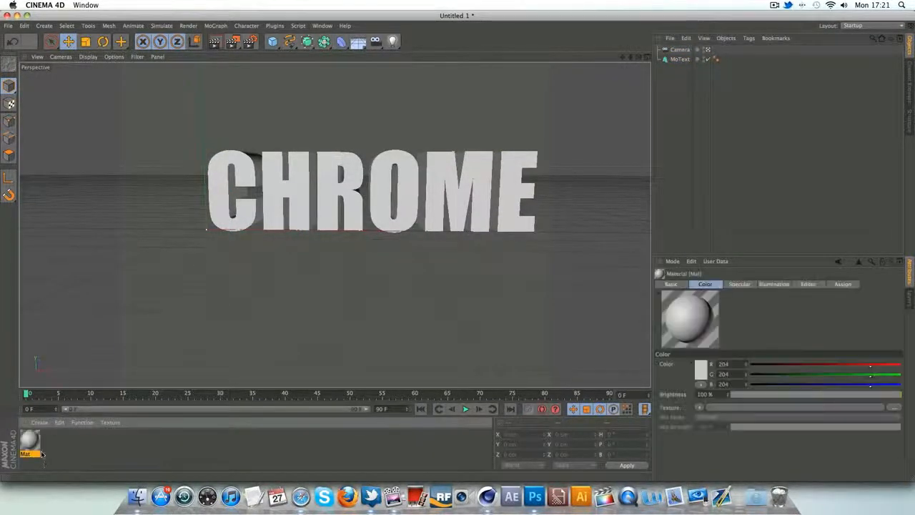
# - Make Mat black with 20% reflection using a Fresnel falloff mixed at about 30%
pyautogui.doubleClick(35, 445)
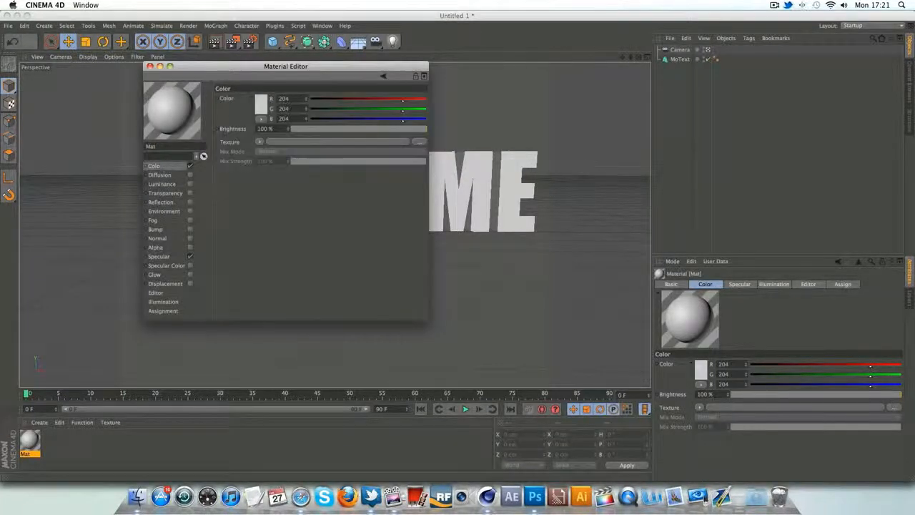
pyautogui.click(259, 98)
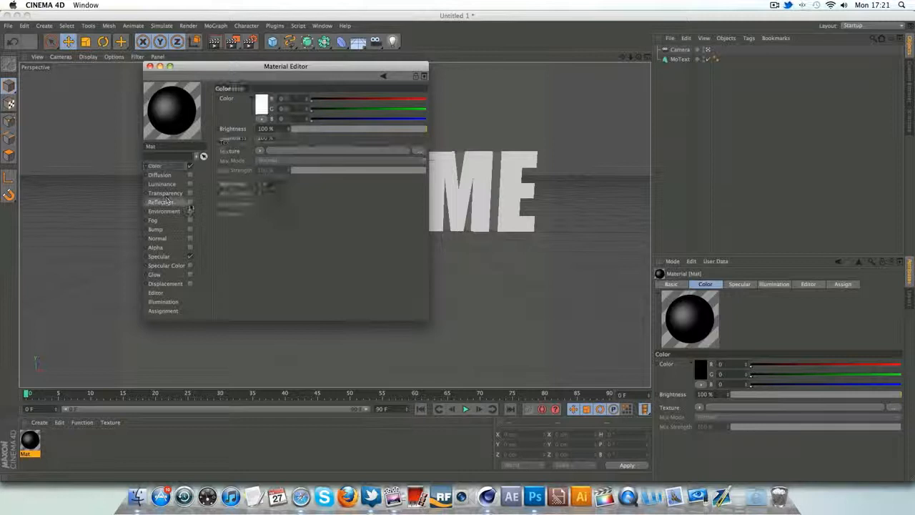
pyautogui.click(160, 202)
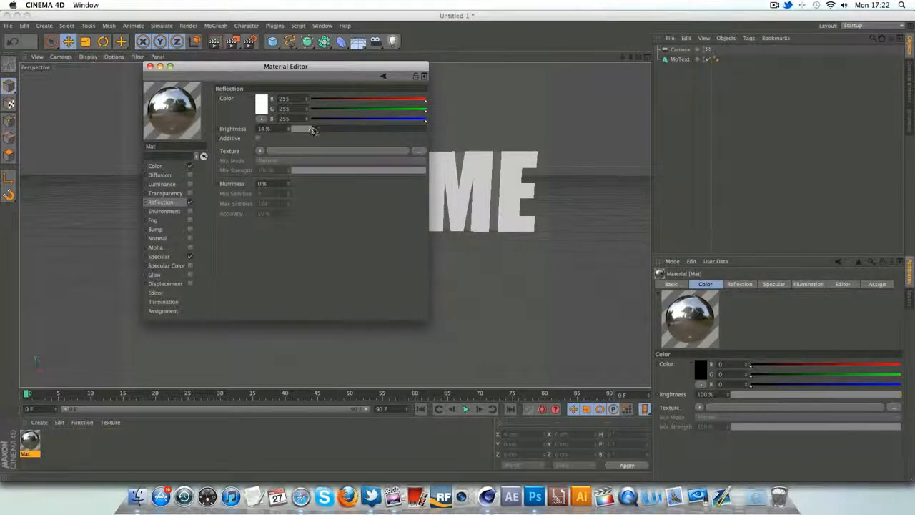
pyautogui.click(259, 151)
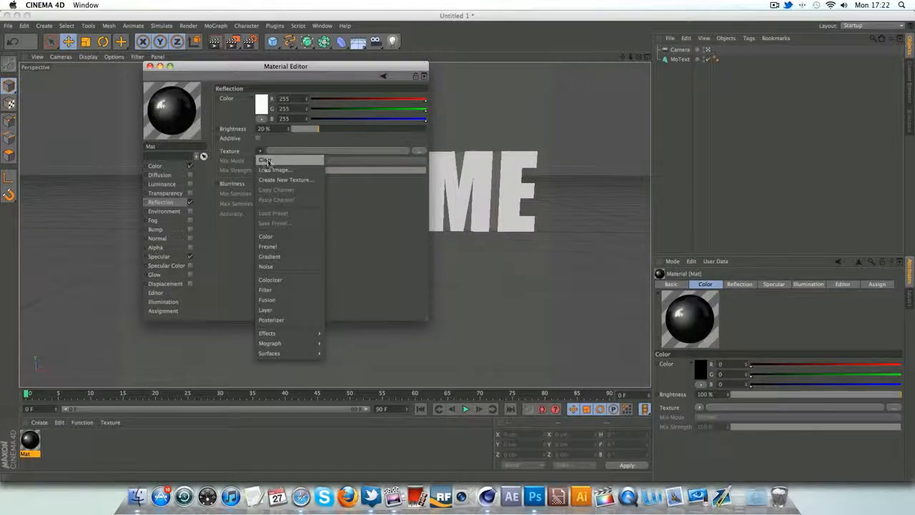
pyautogui.moveTo(268, 246)
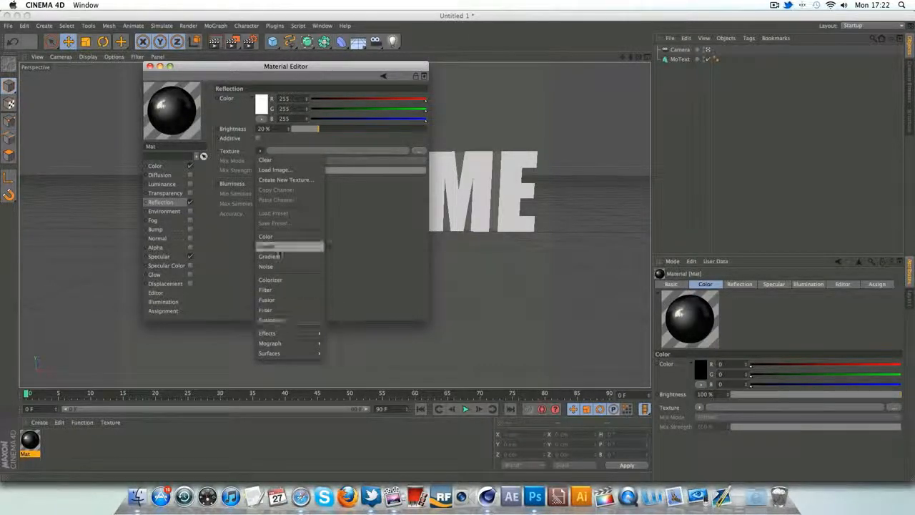
pyautogui.click(265, 257)
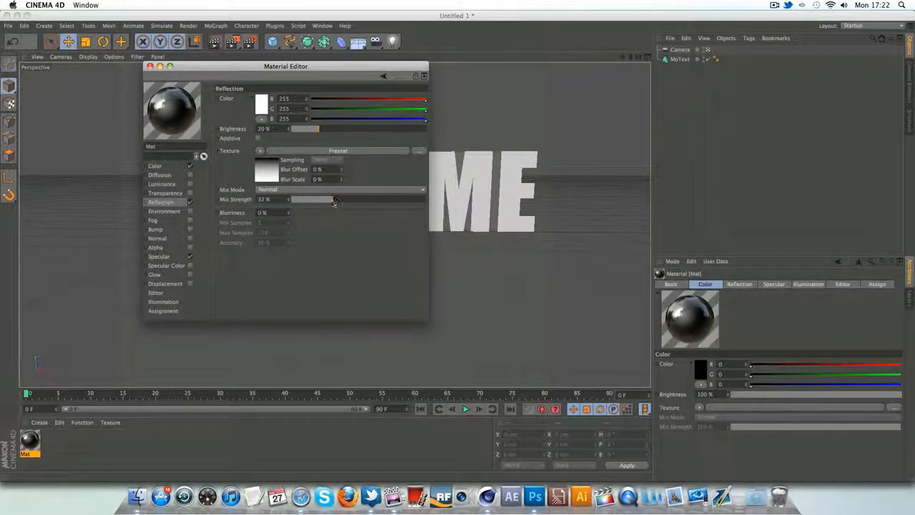
pyautogui.moveTo(333, 199); pyautogui.dragTo(336, 200)
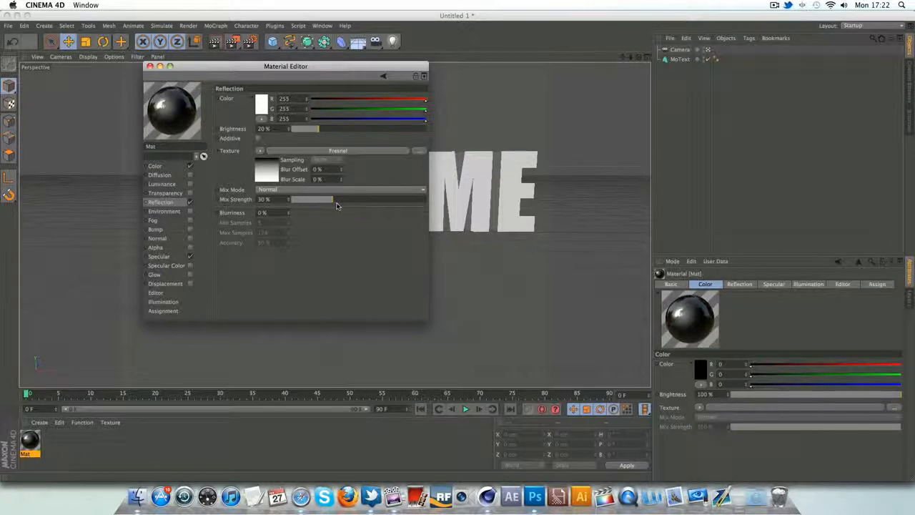
# - Set Mat's specular width to 11% and height to 83%, then close the editor
pyautogui.click(158, 256)
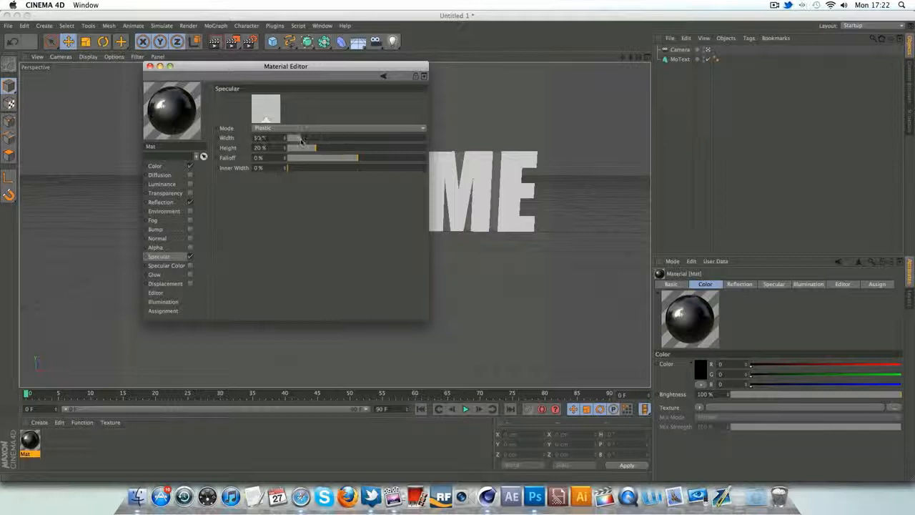
pyautogui.moveTo(304, 137); pyautogui.dragTo(292, 137)
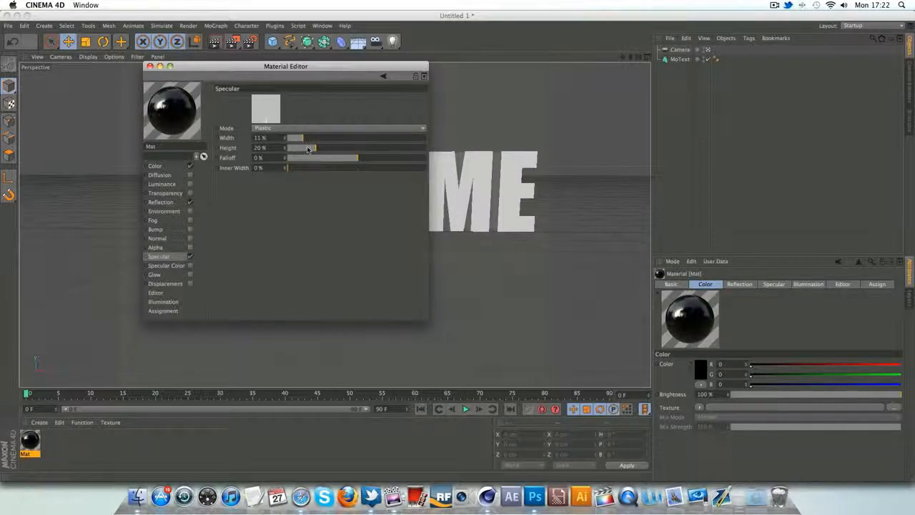
pyautogui.moveTo(311, 148); pyautogui.dragTo(404, 148)
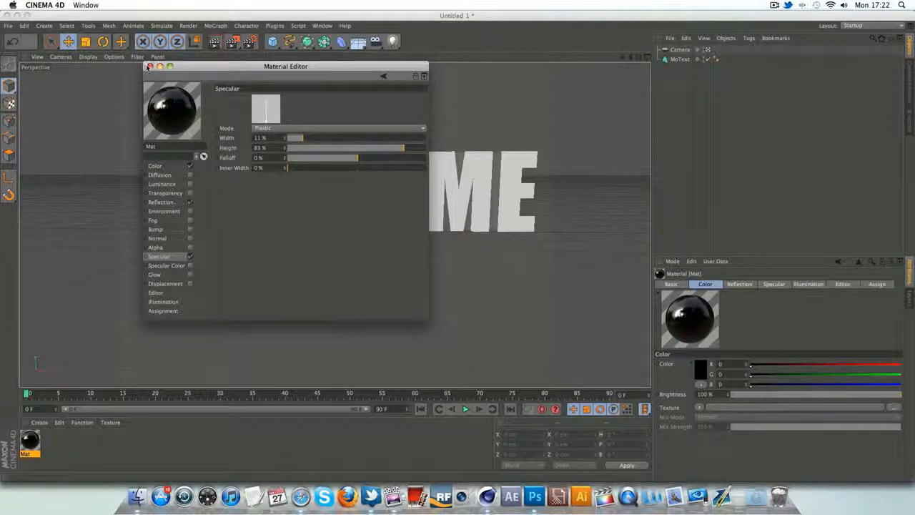
pyautogui.click(150, 67)
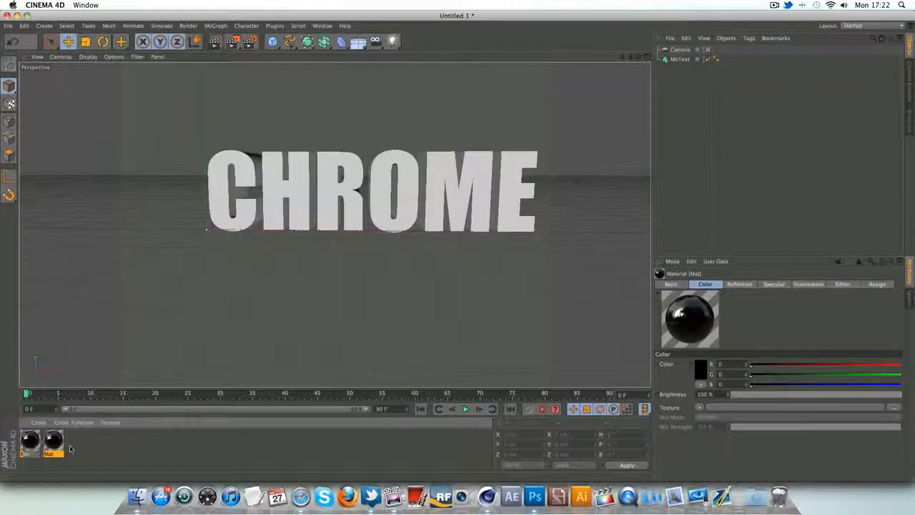
# - Give the copied material Mat.1 a dark teal colour (R15 G73 B86)
pyautogui.doubleClick(51, 446)
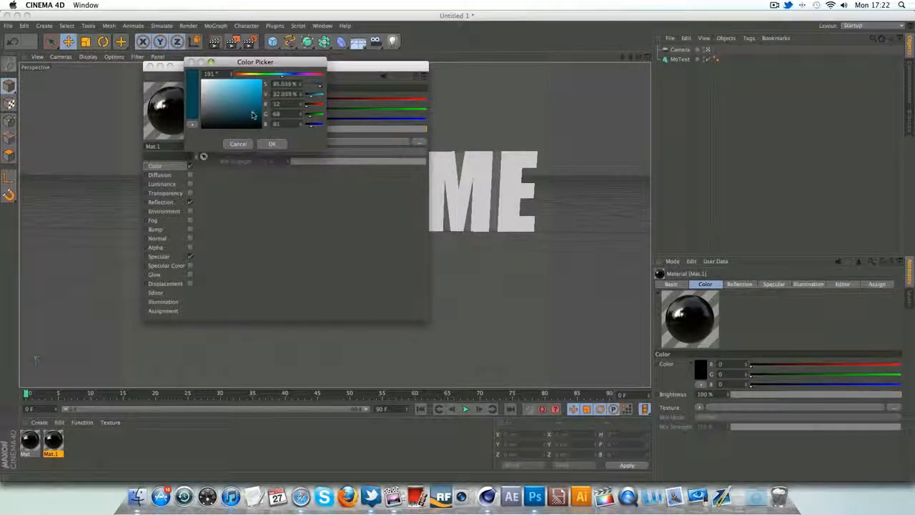
pyautogui.click(272, 144)
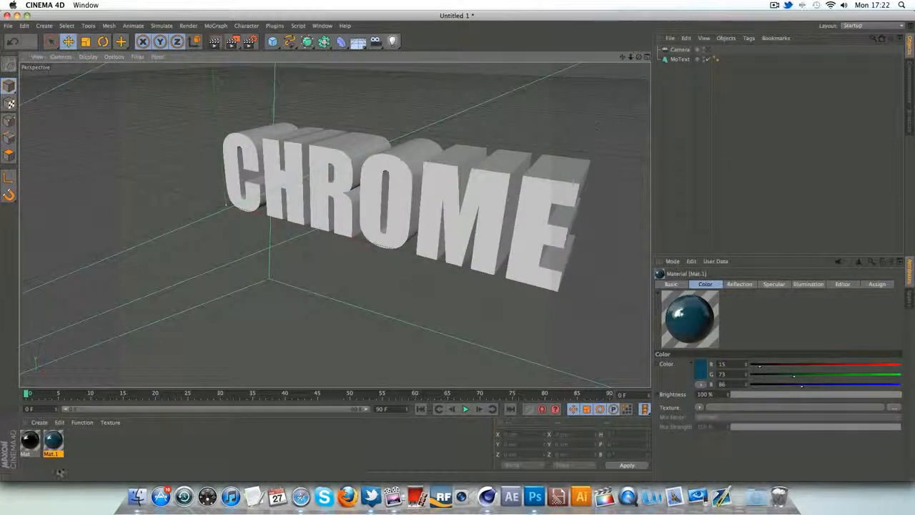
# - Apply Mat and Mat.1 to the MoText and view its Caps settings for teal faces, black sides
pyautogui.click(28, 450)
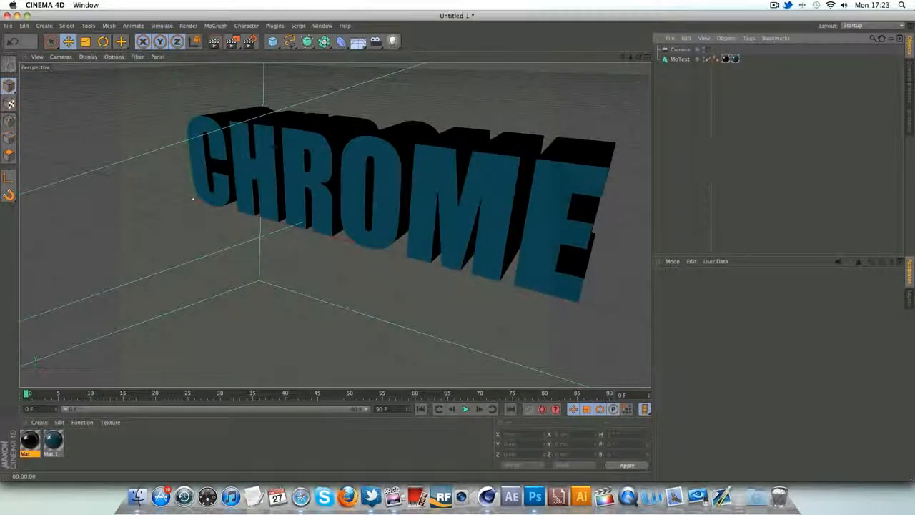
pyautogui.click(680, 58)
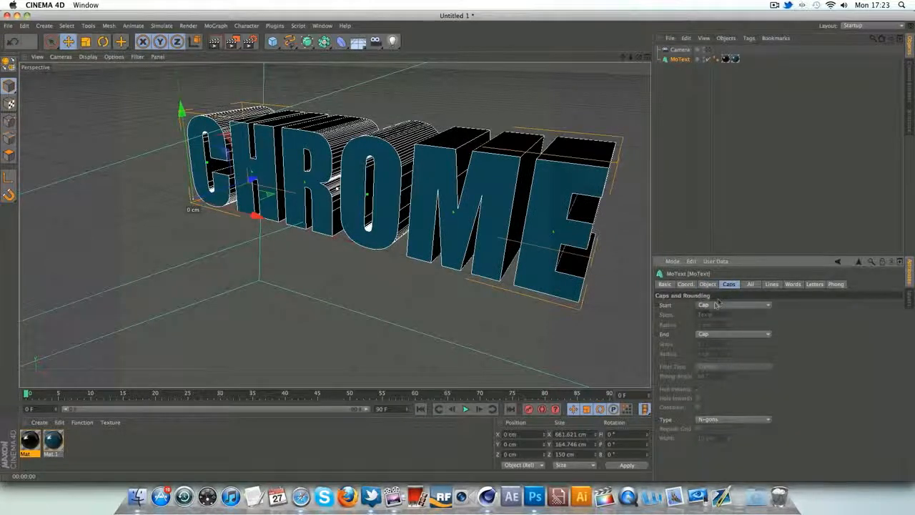
pyautogui.click(733, 304)
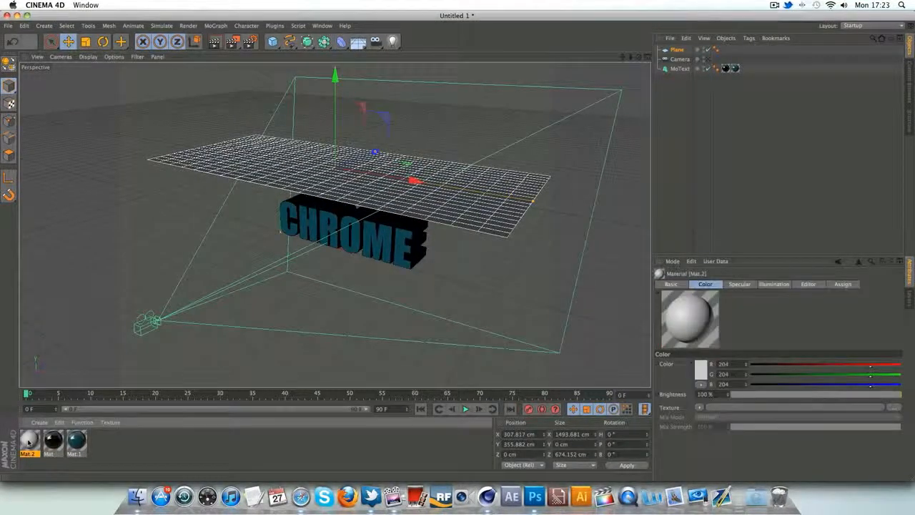
# - Make Mat.2 a self-lit white and add a Compositing tag to the Plane
pyautogui.doubleClick(26, 442)
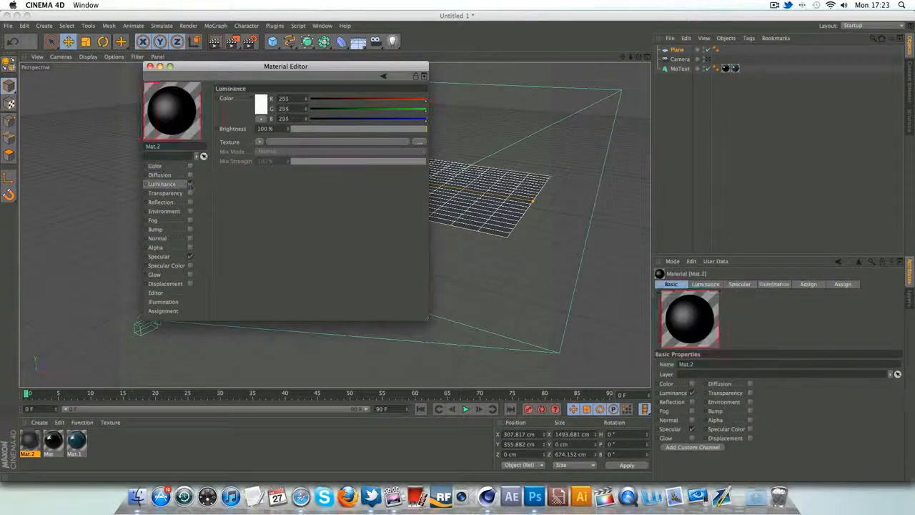
pyautogui.click(151, 66)
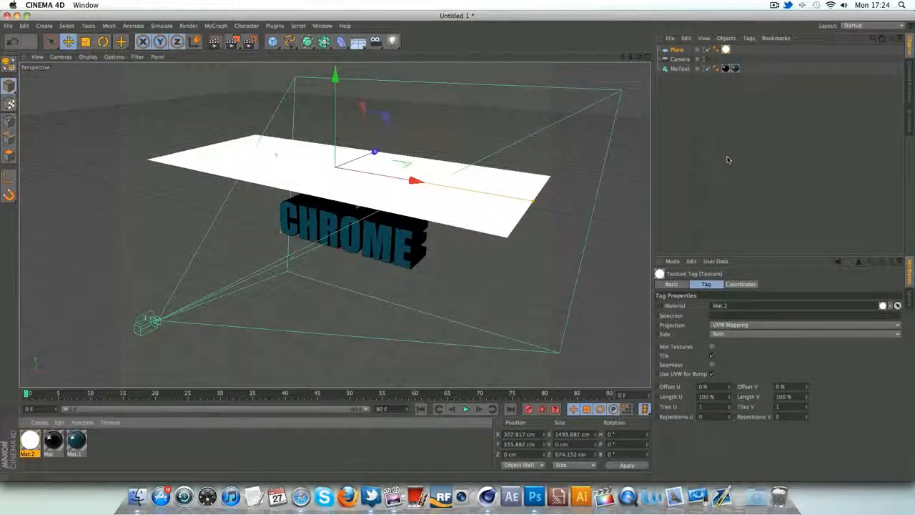
pyautogui.rightClick(671, 46)
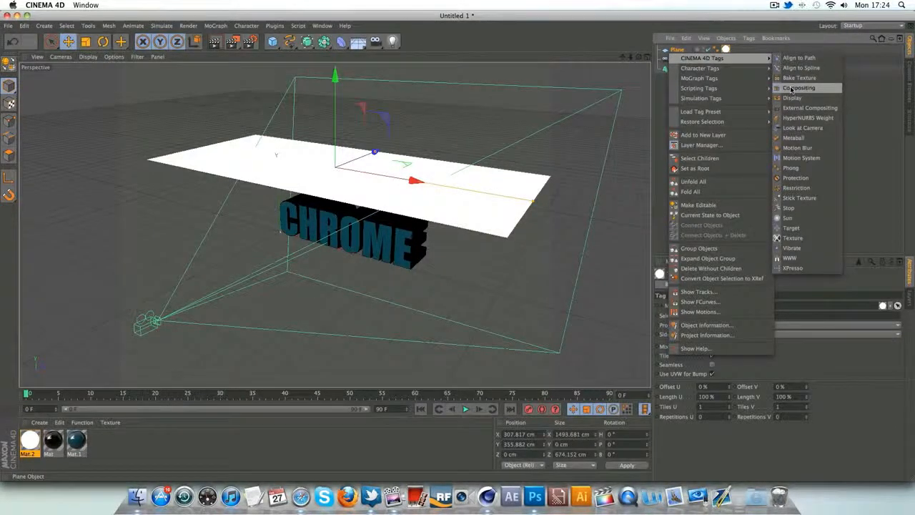
pyautogui.click(792, 89)
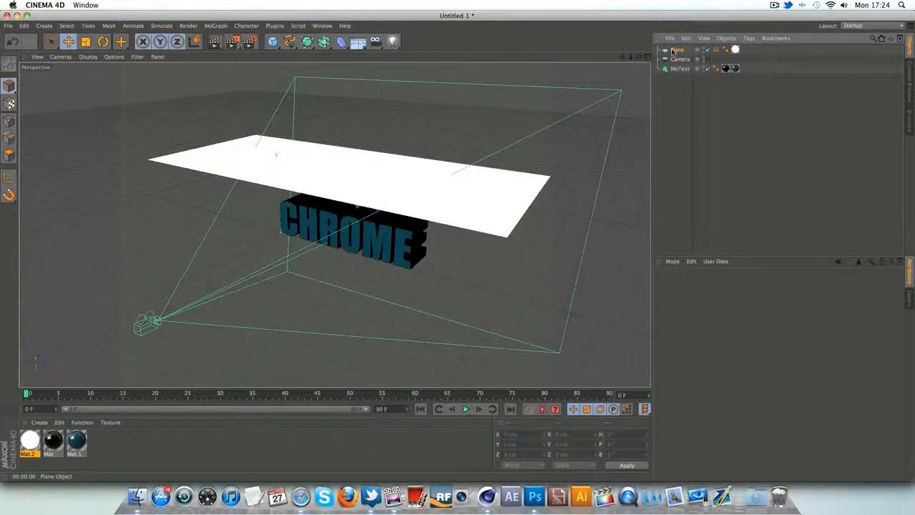
# - Duplicate the Plane as a floor beneath the text and view the scene through the camera
pyautogui.click(674, 50)
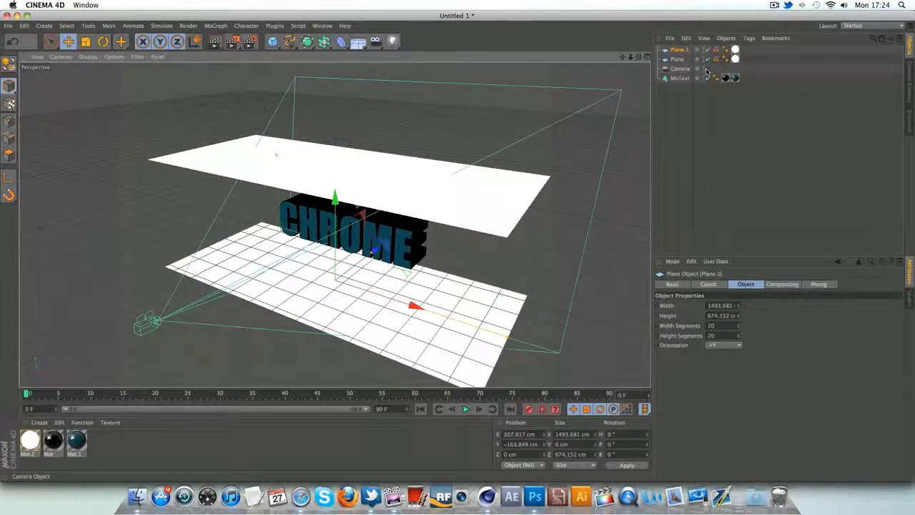
pyautogui.click(213, 42)
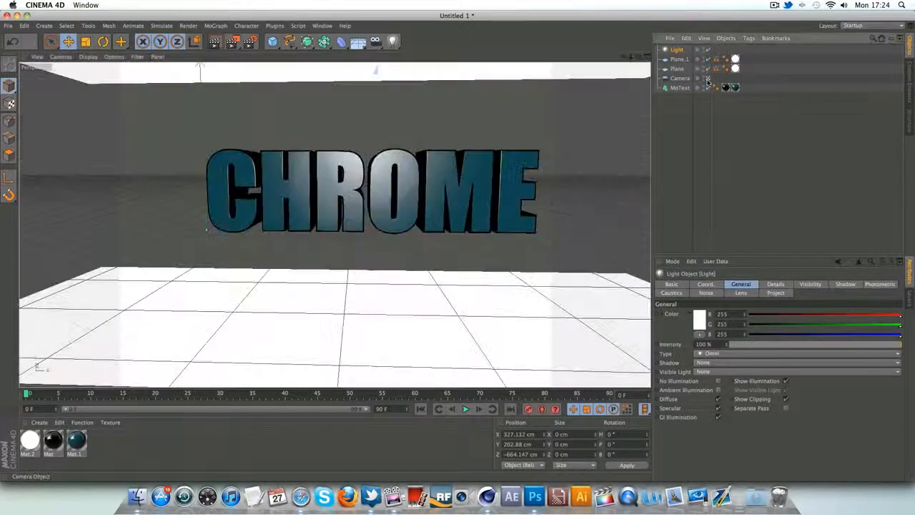
# - Test-render the lit camera view and bring up the render settings
pyautogui.click(214, 41)
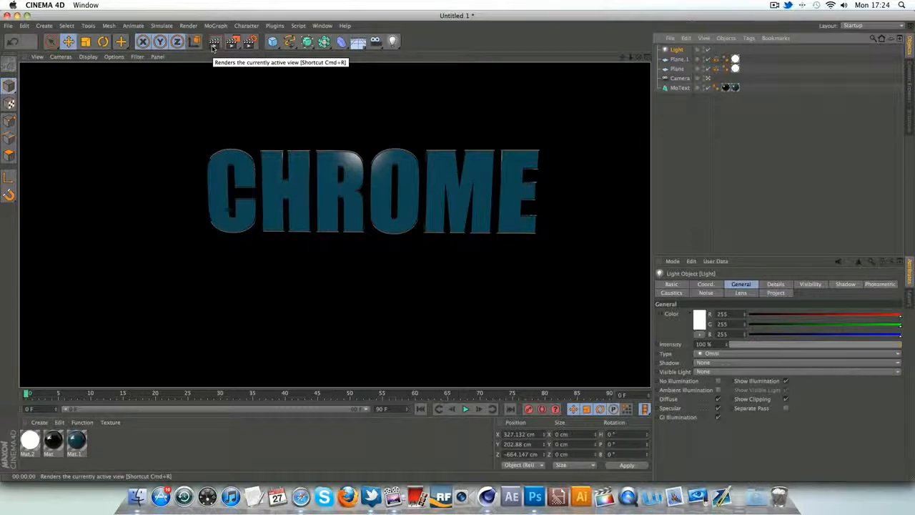
pyautogui.click(213, 41)
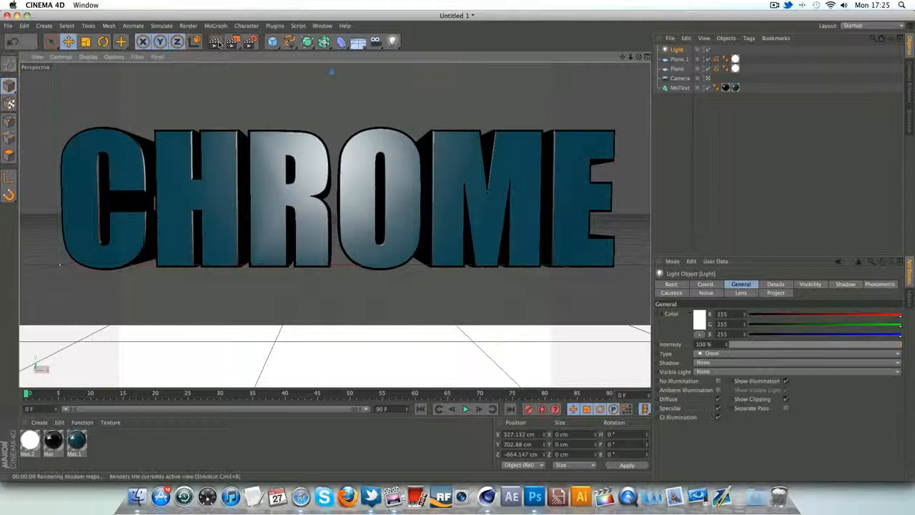
pyautogui.click(217, 42)
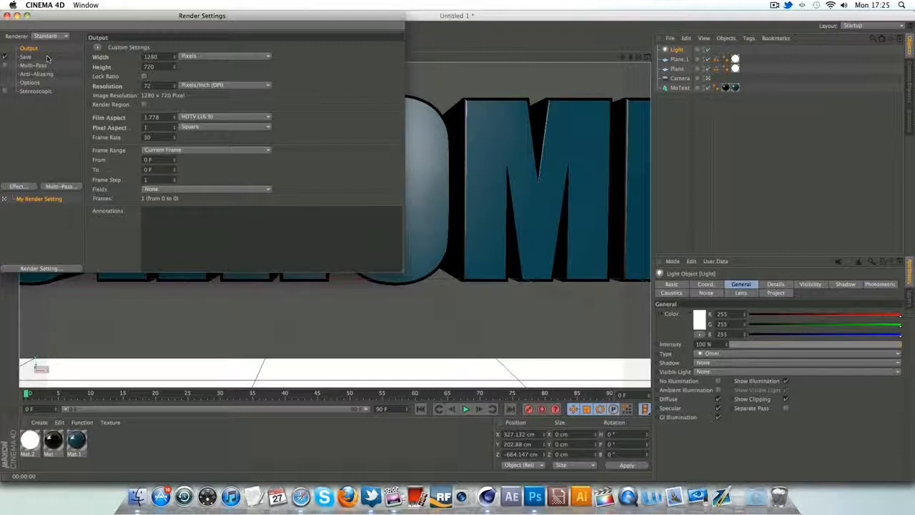
# - Set the render to save on the Desktop as PNG with an alpha channel
pyautogui.click(26, 55)
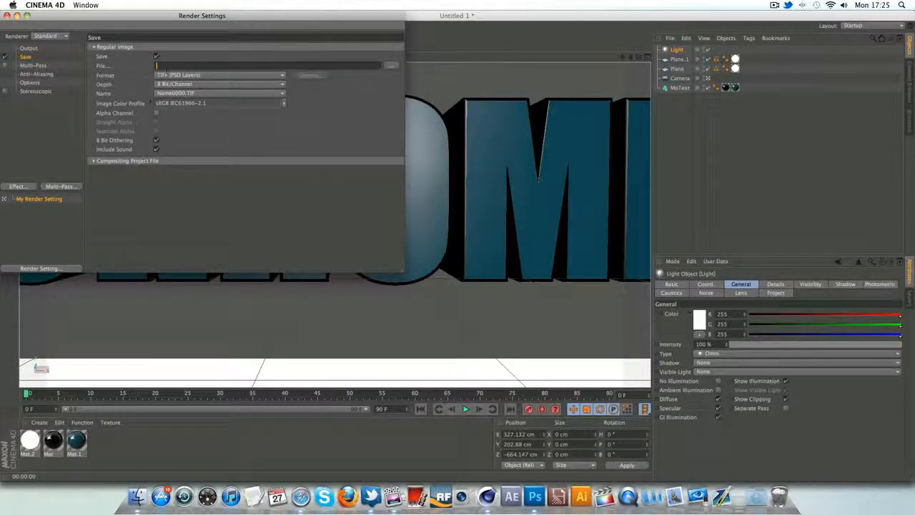
pyautogui.write('AAAAAAAA')
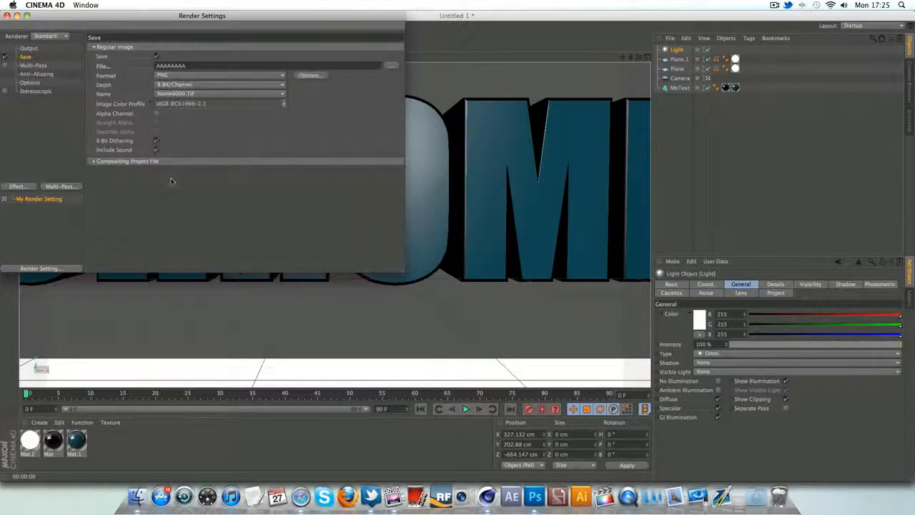
pyautogui.click(389, 66)
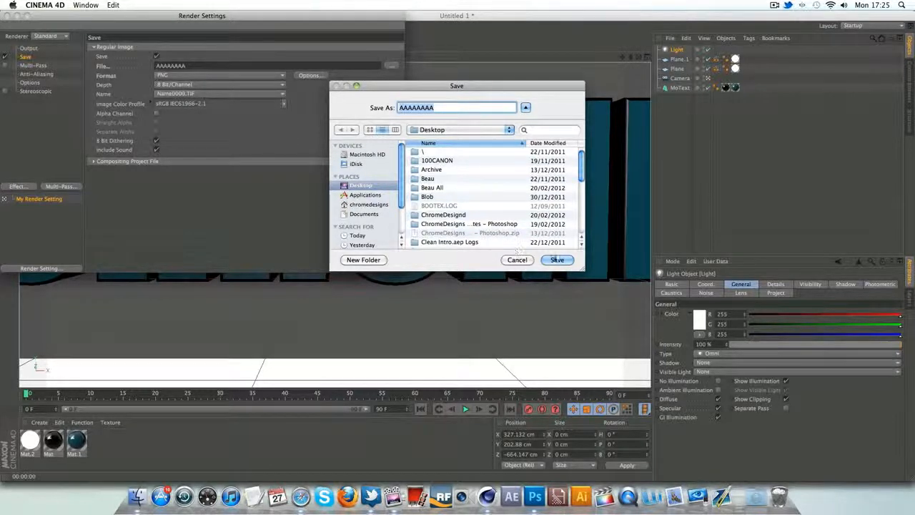
pyautogui.click(557, 259)
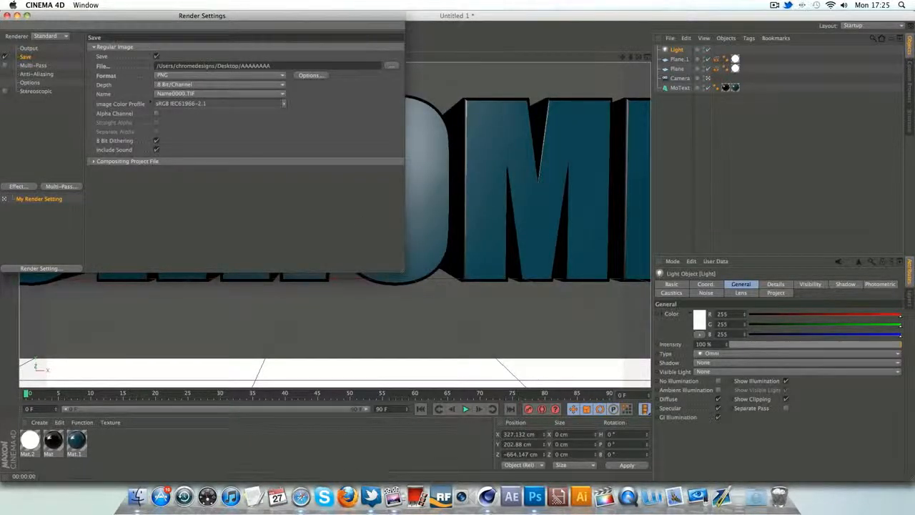
pyautogui.click(156, 115)
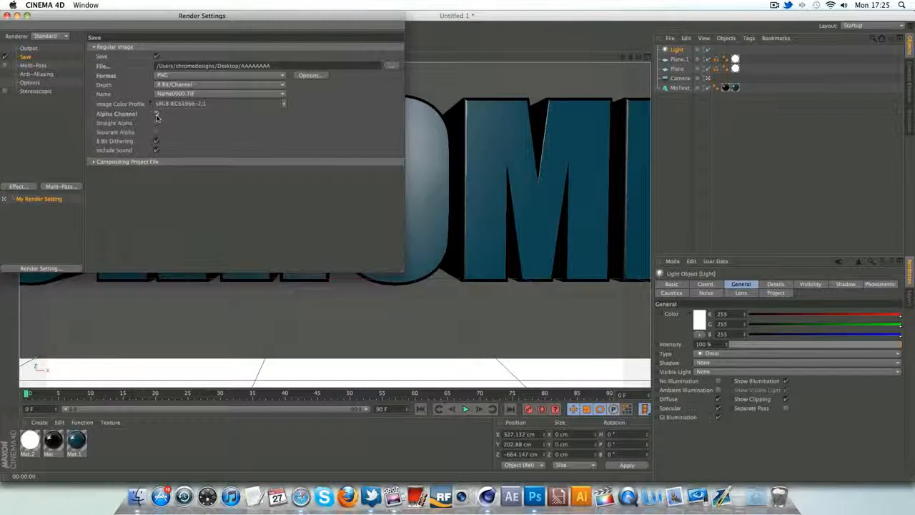
pyautogui.click(156, 114)
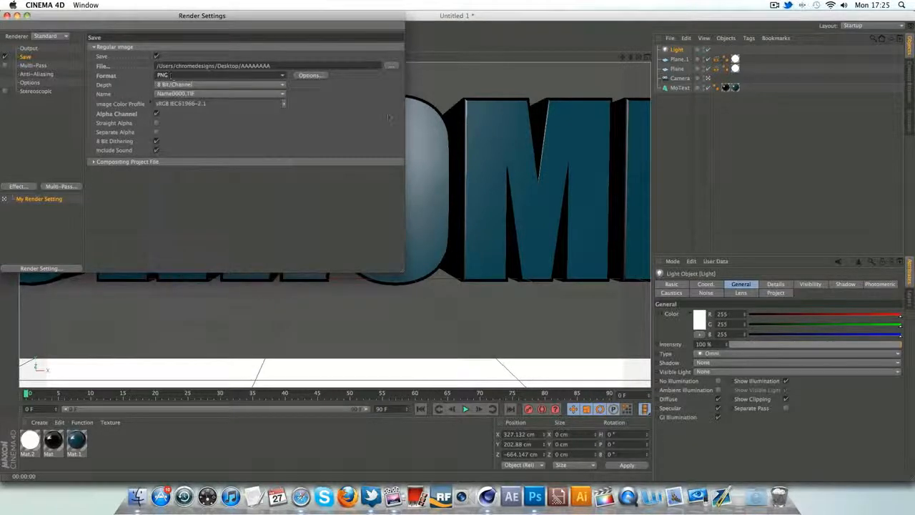
# - Review the general and stereoscopic render options, then close Render Settings
pyautogui.click(30, 82)
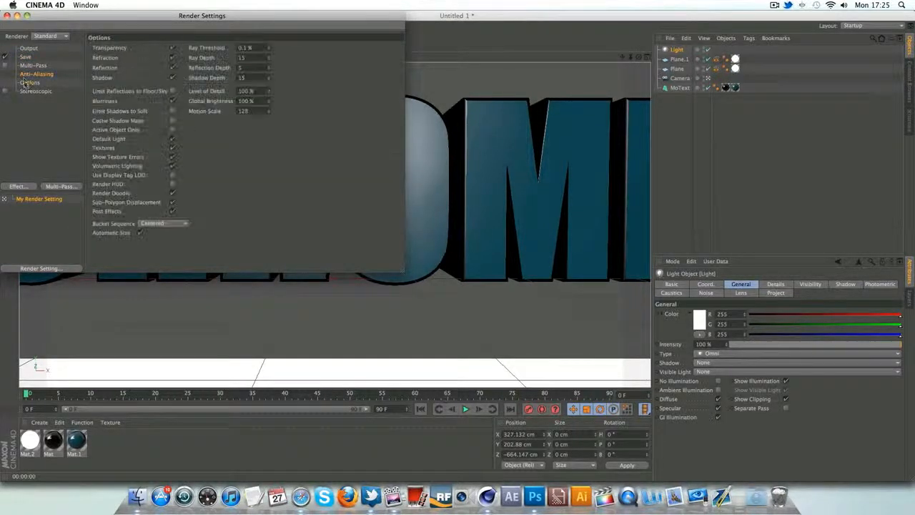
pyautogui.click(35, 90)
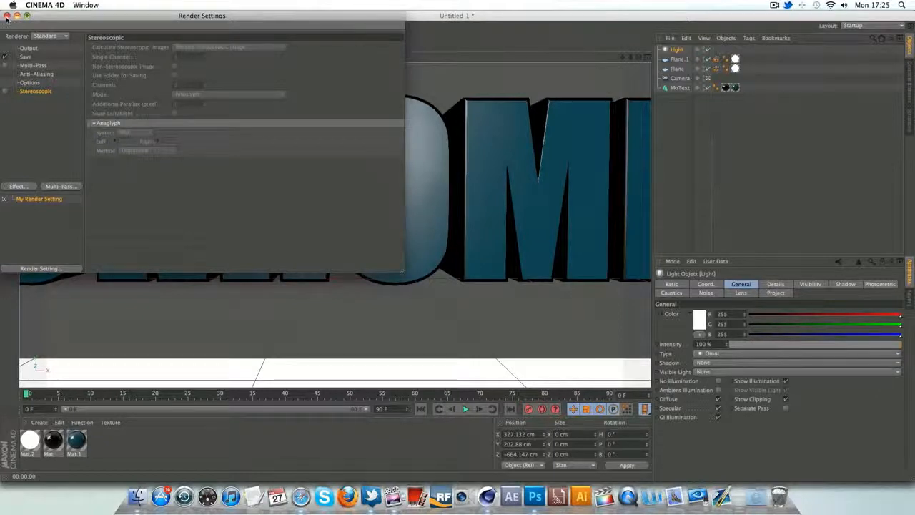
pyautogui.click(7, 15)
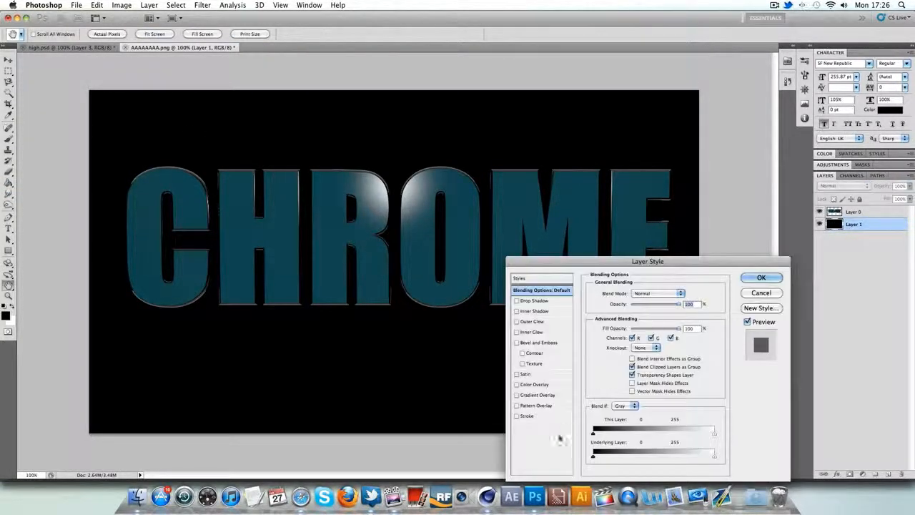
# - Add a reversed dark radial Gradient Overlay at 150% scale to the background layer
pyautogui.click(532, 395)
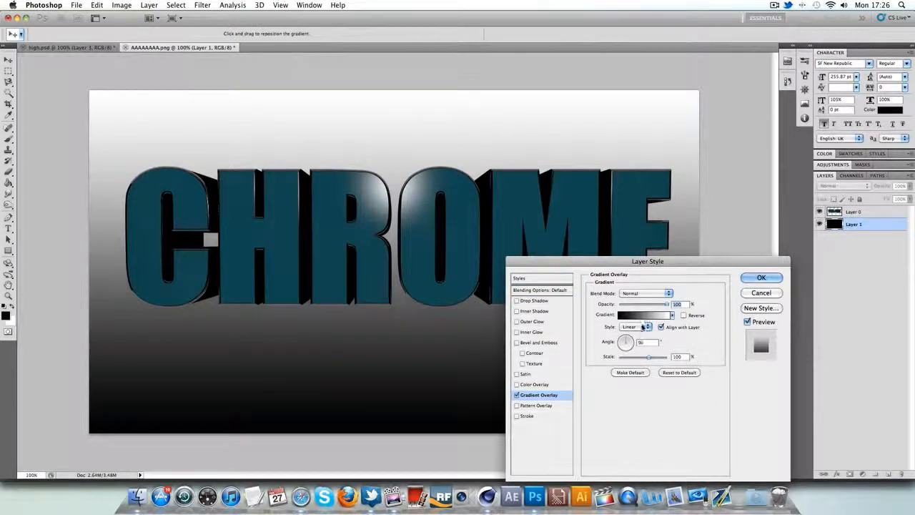
pyautogui.click(648, 326)
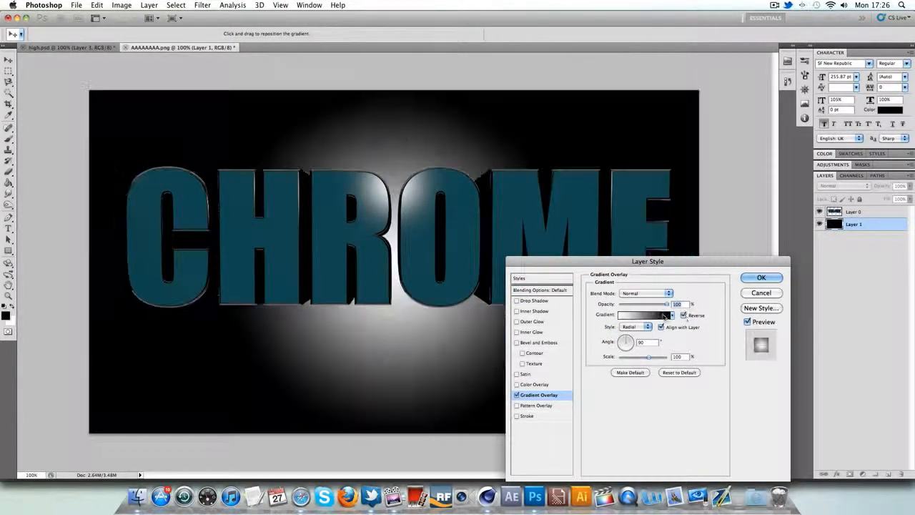
pyautogui.click(645, 314)
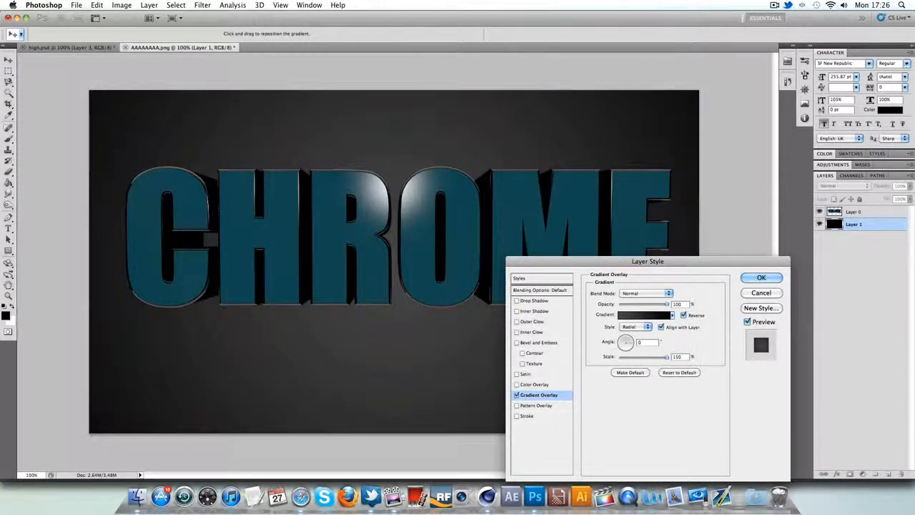
pyautogui.click(761, 277)
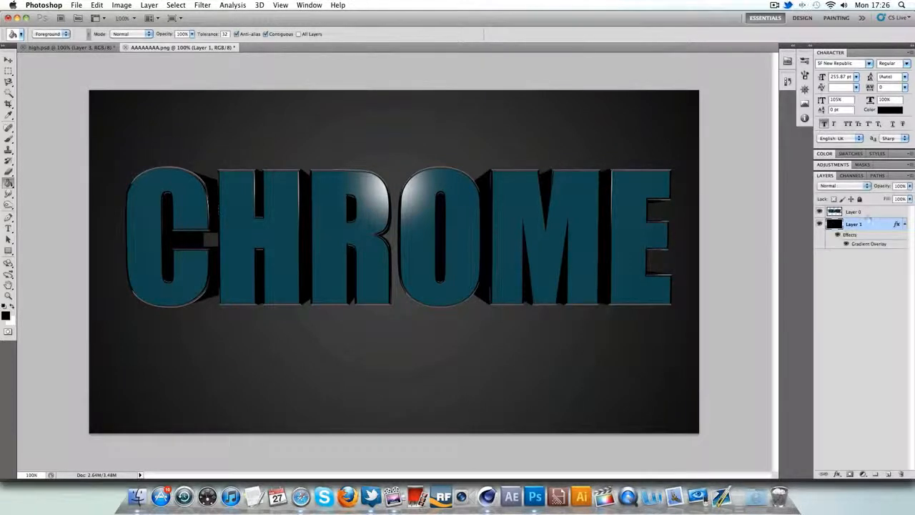
# - Give the CHROME text layer a black Outer Glow at 100% opacity, 65 px size
pyautogui.click(8, 60)
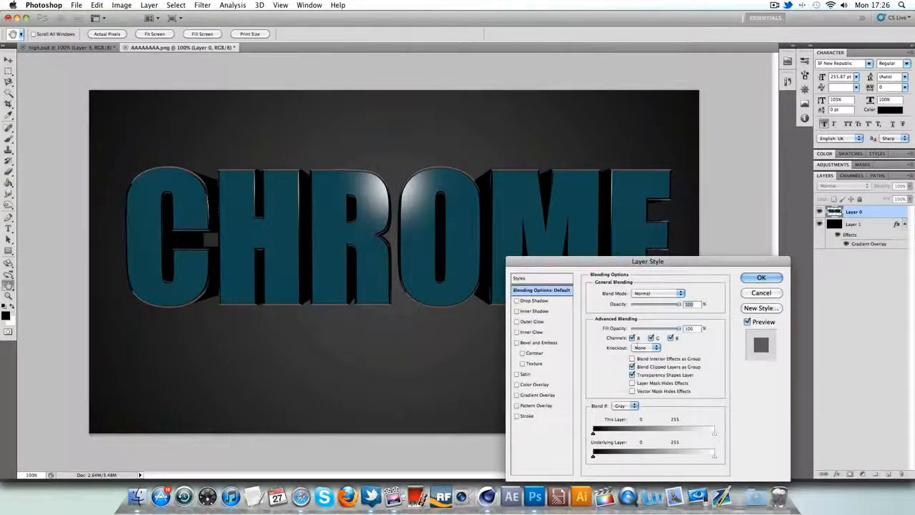
pyautogui.click(530, 321)
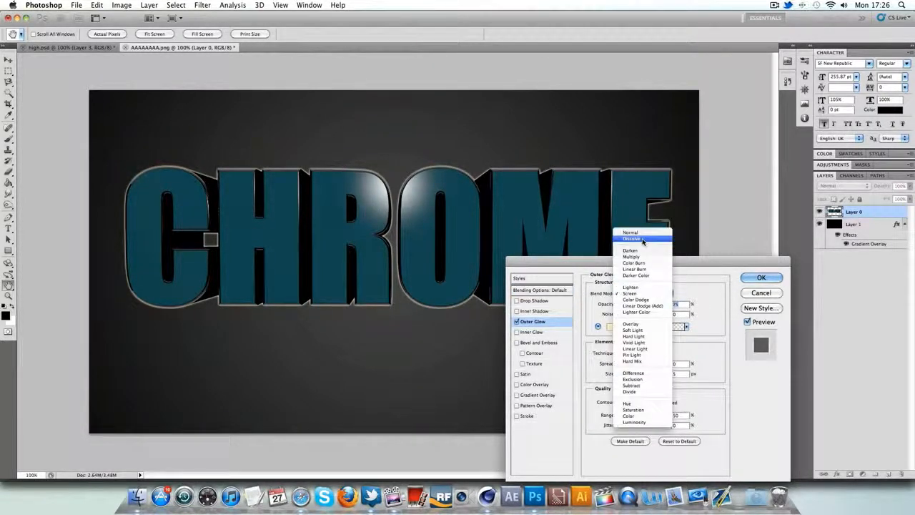
pyautogui.click(605, 326)
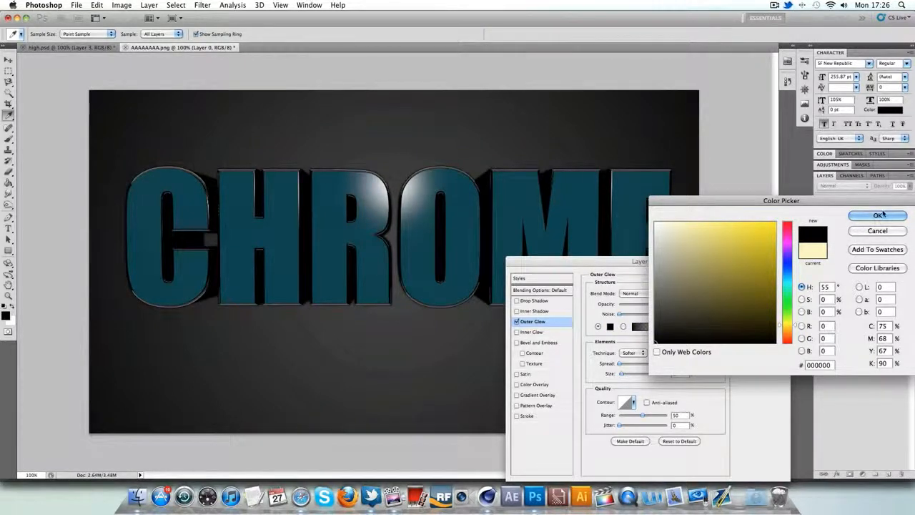
pyautogui.click(877, 215)
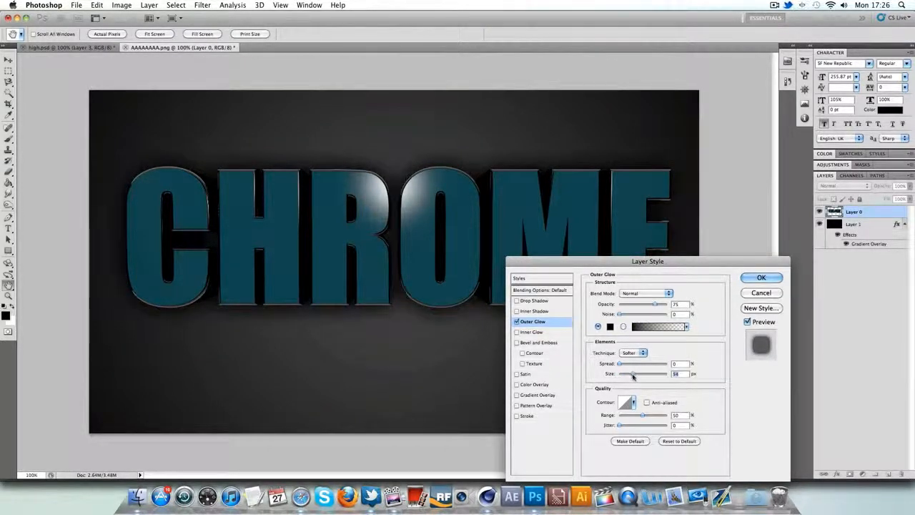
pyautogui.moveTo(654, 304); pyautogui.dragTo(668, 304)
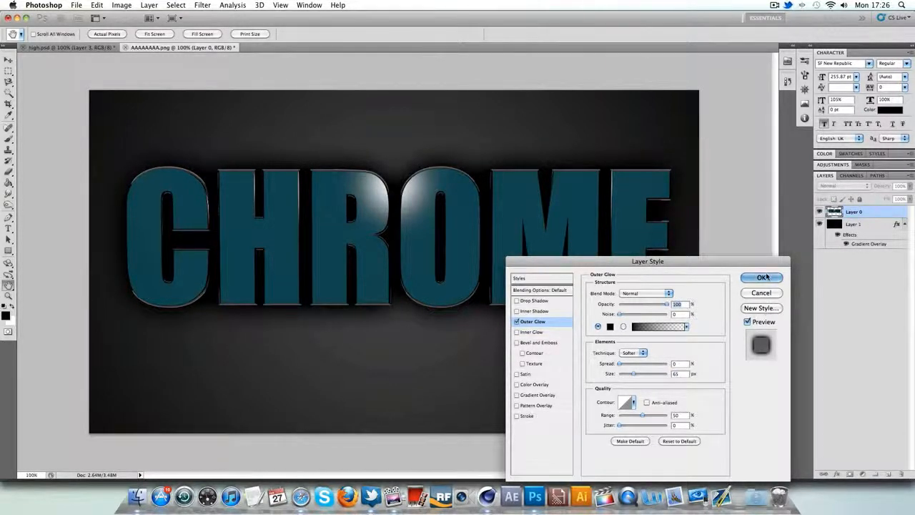
pyautogui.click(761, 277)
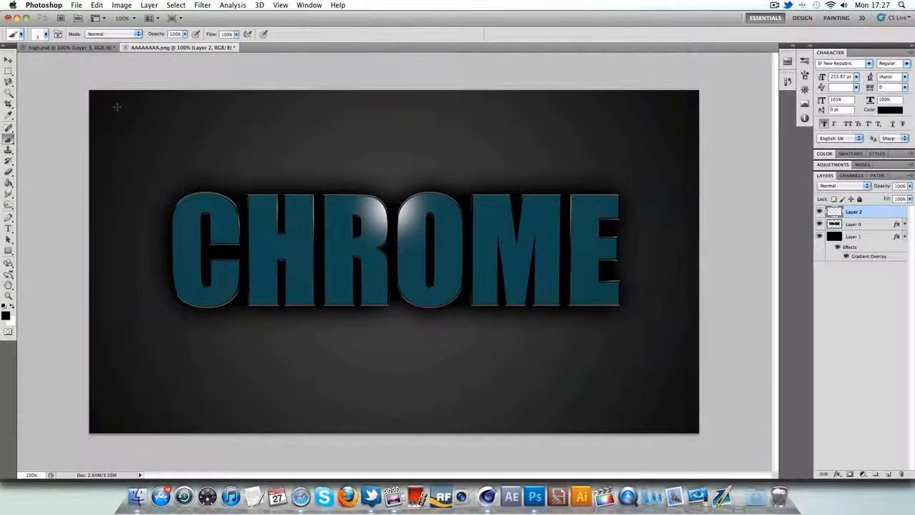
# - Stroke the pen path along the H's top-left edge with the brush on its own layer
pyautogui.click(47, 34)
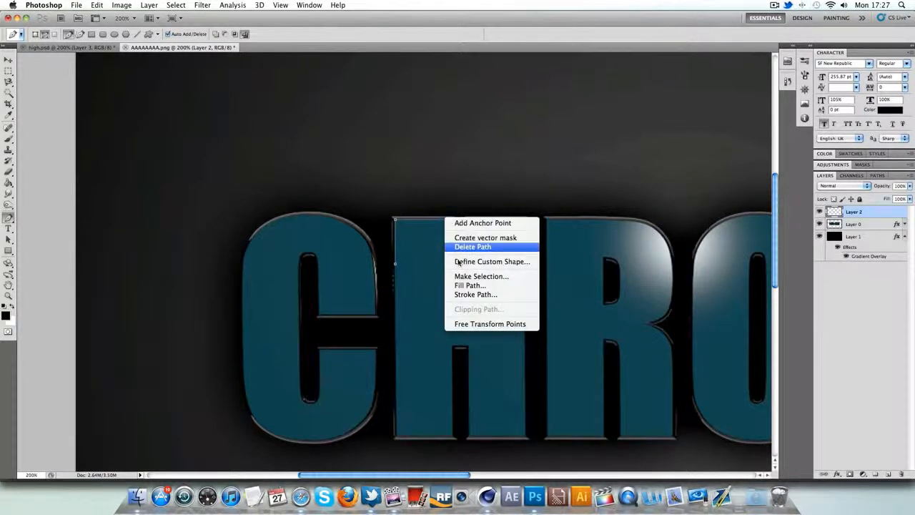
pyautogui.click(475, 294)
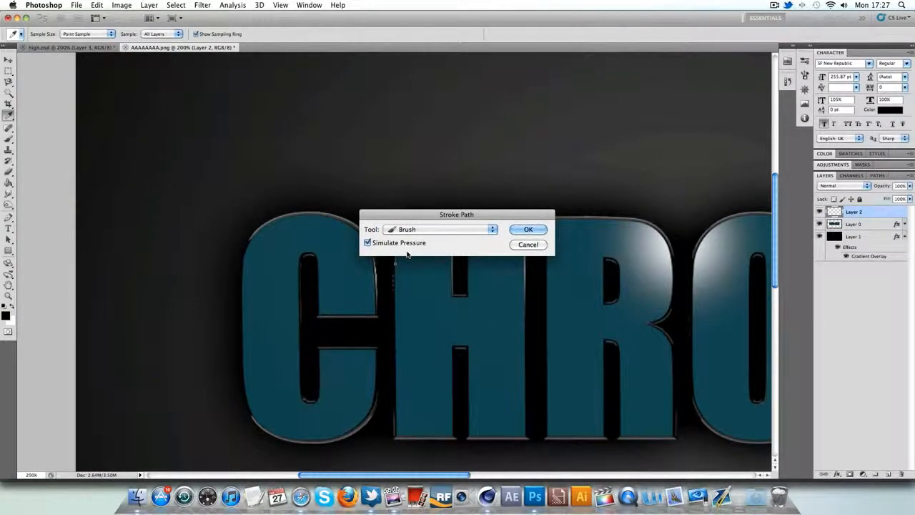
pyautogui.click(527, 229)
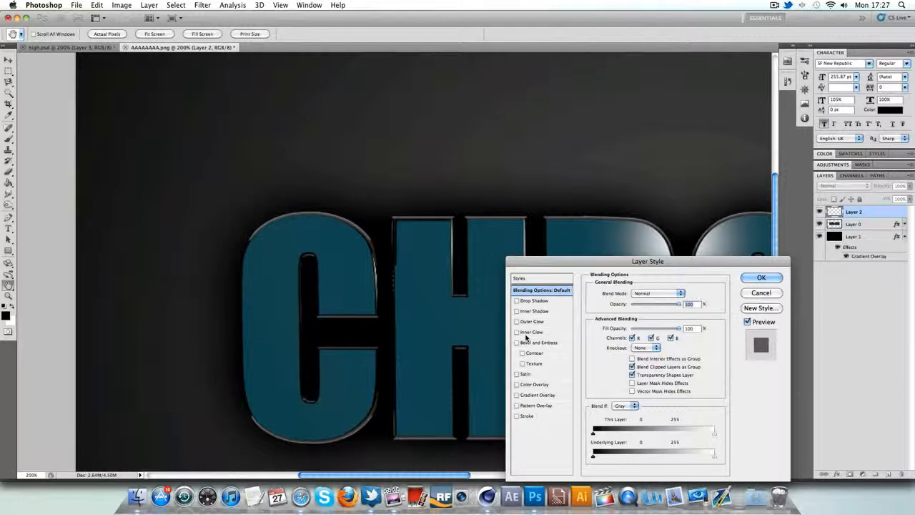
# - Move the Layer Style window aside and add a white Color Overlay to the highlight line
pyautogui.moveTo(647, 261); pyautogui.dragTo(651, 256)
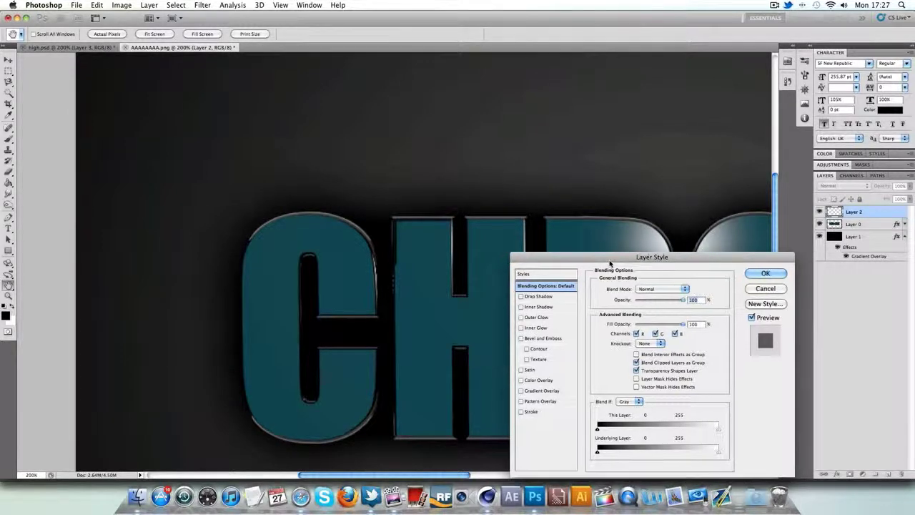
pyautogui.moveTo(651, 257); pyautogui.dragTo(726, 202)
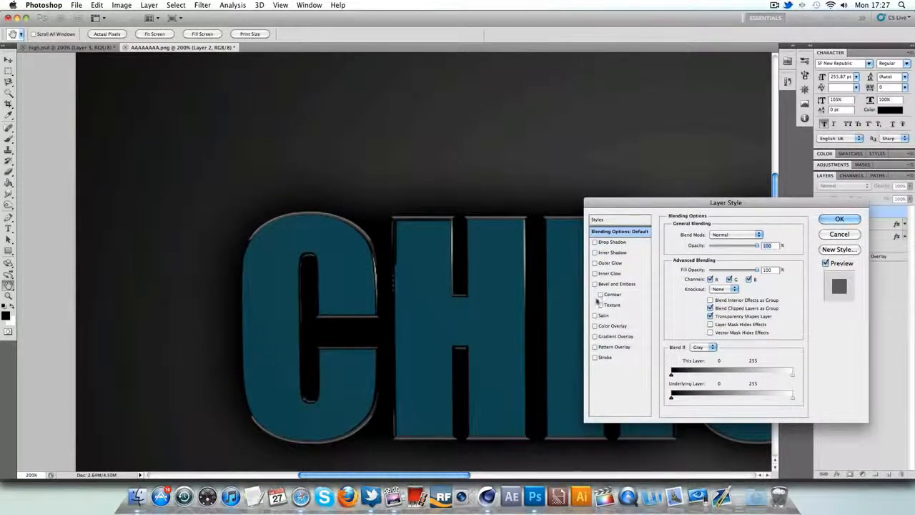
pyautogui.click(612, 326)
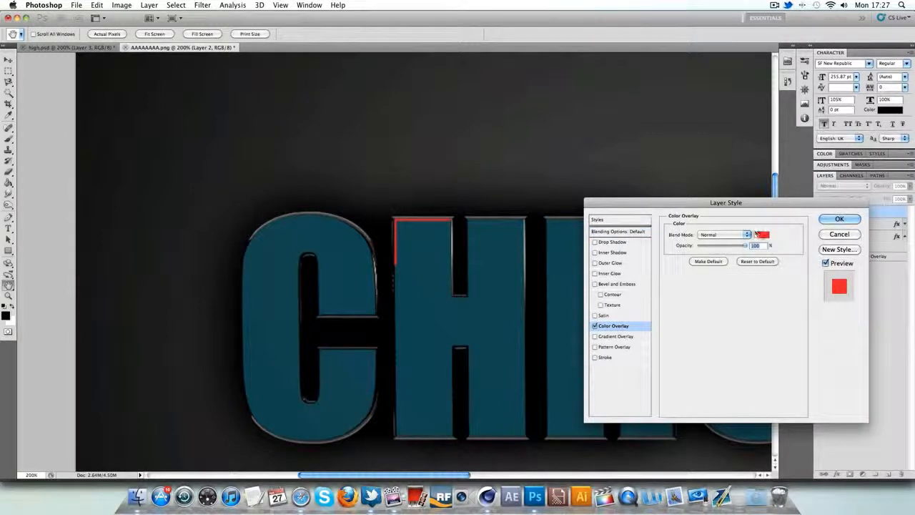
pyautogui.click(763, 234)
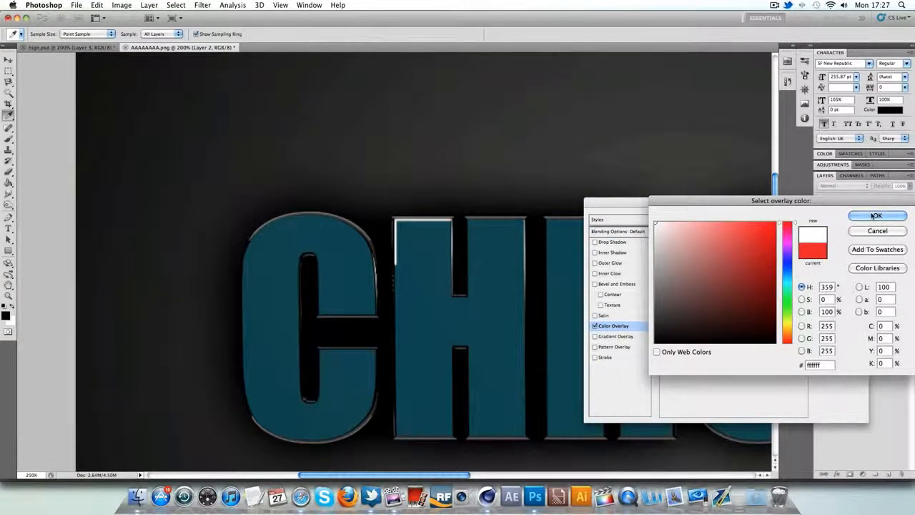
pyautogui.click(877, 216)
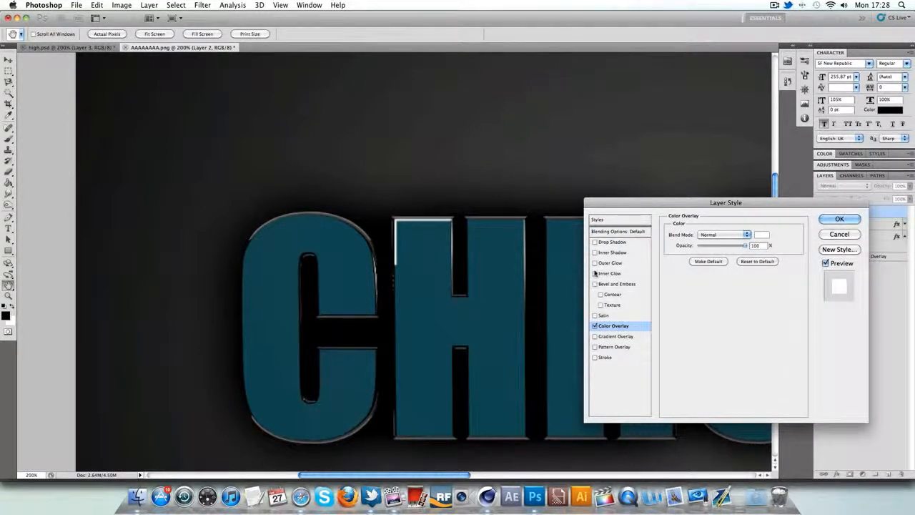
# - Add a cyan #00fff6 Outer Glow (Normal, spread 9, size 16, opacity 40) and a soft Drop Shadow
pyautogui.click(612, 242)
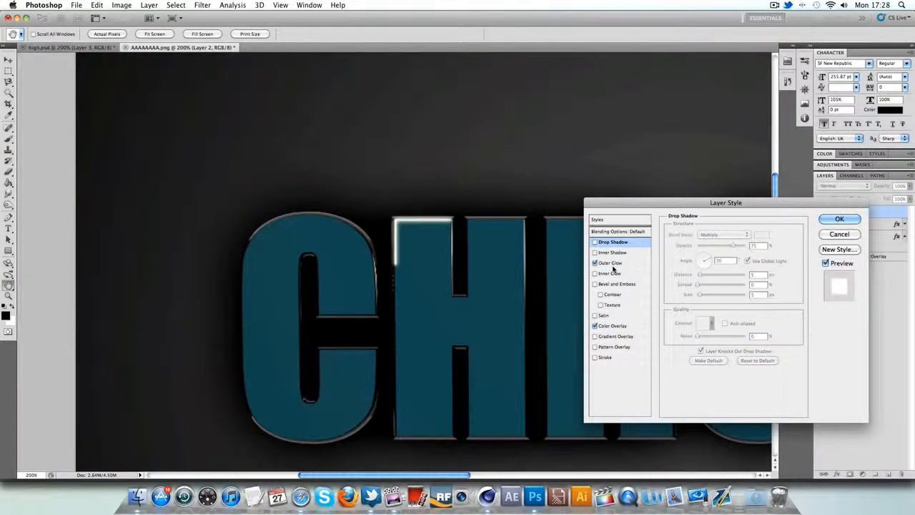
pyautogui.click(610, 262)
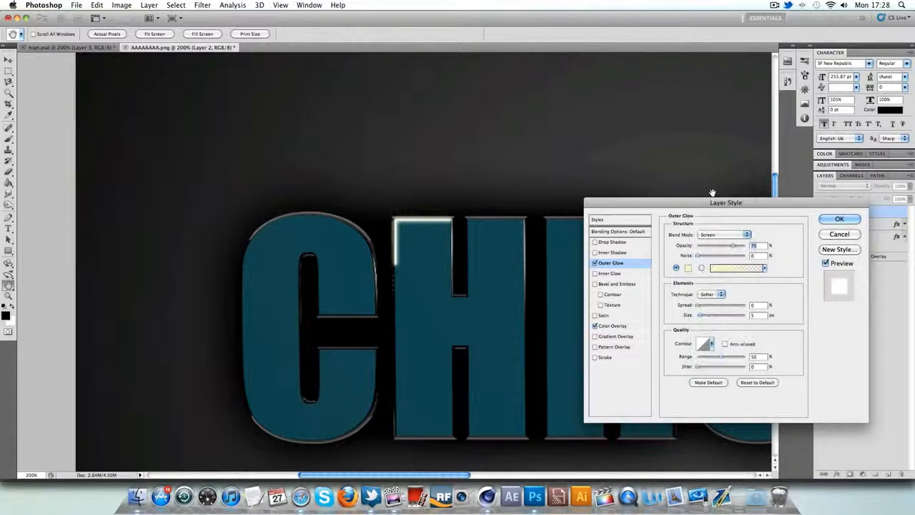
pyautogui.click(722, 235)
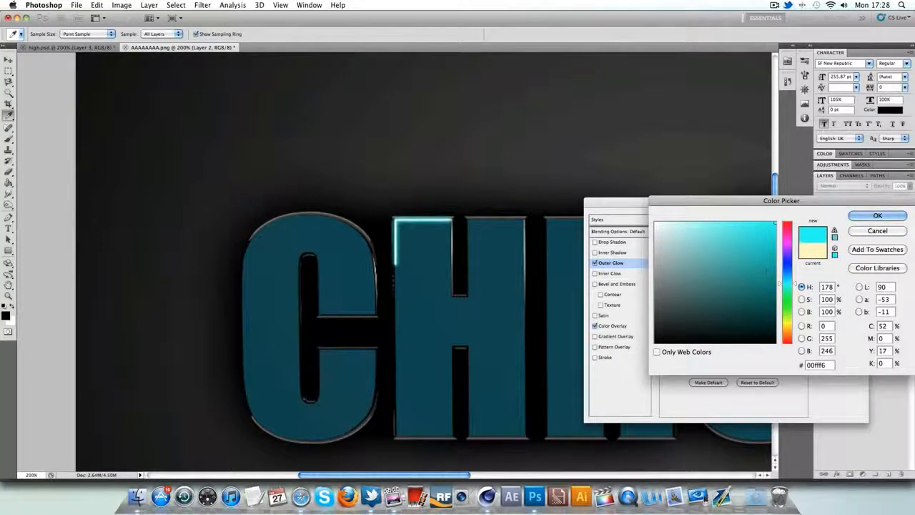
pyautogui.click(877, 215)
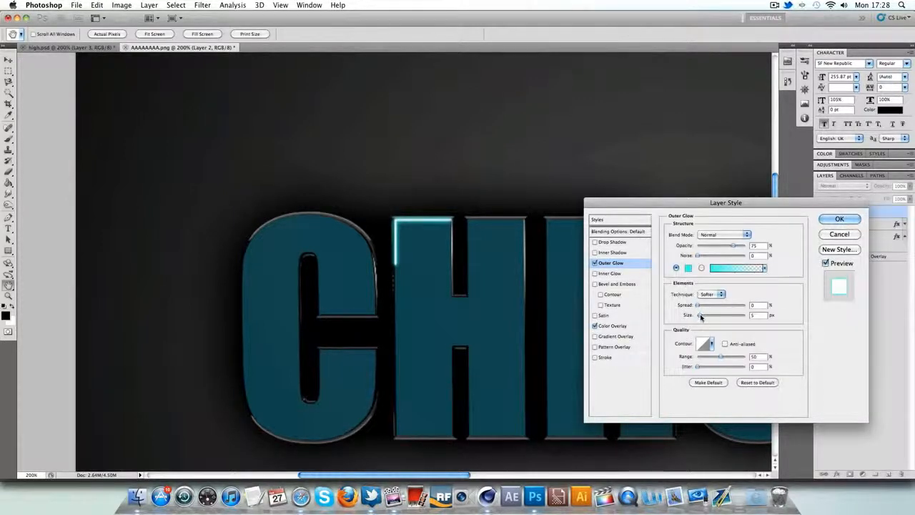
pyautogui.moveTo(726, 315); pyautogui.dragTo(699, 316)
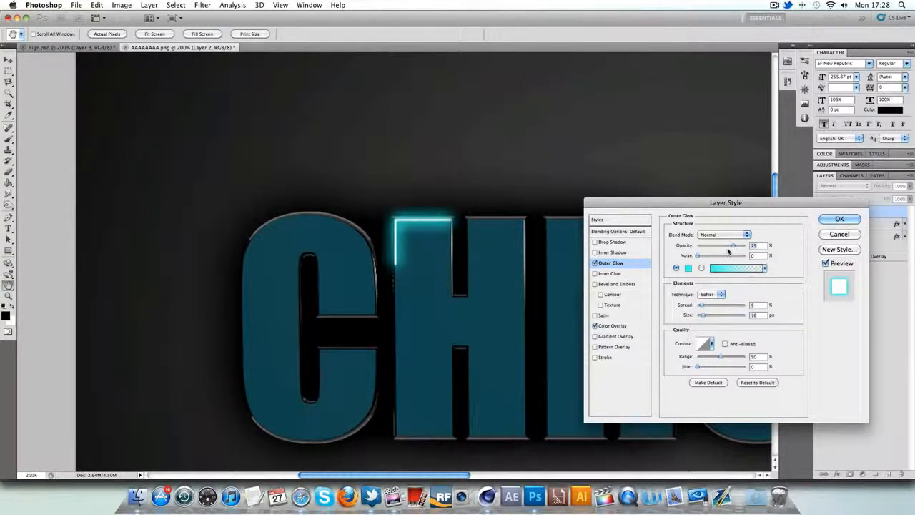
pyautogui.moveTo(733, 245); pyautogui.dragTo(717, 245)
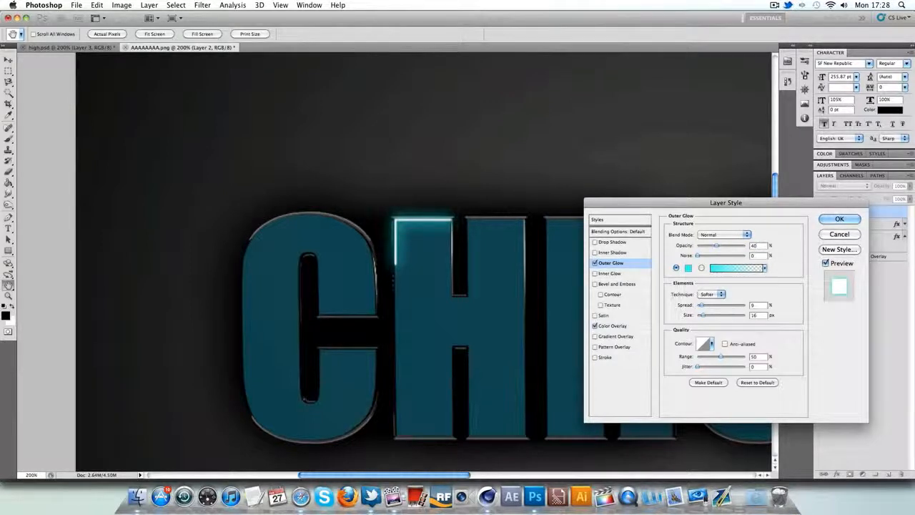
pyautogui.moveTo(716, 245); pyautogui.dragTo(722, 244)
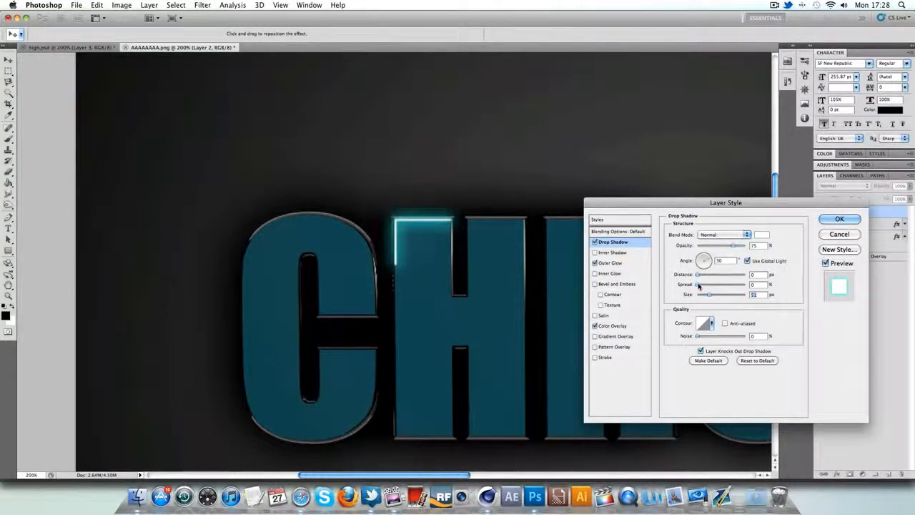
pyautogui.moveTo(698, 285); pyautogui.dragTo(706, 284)
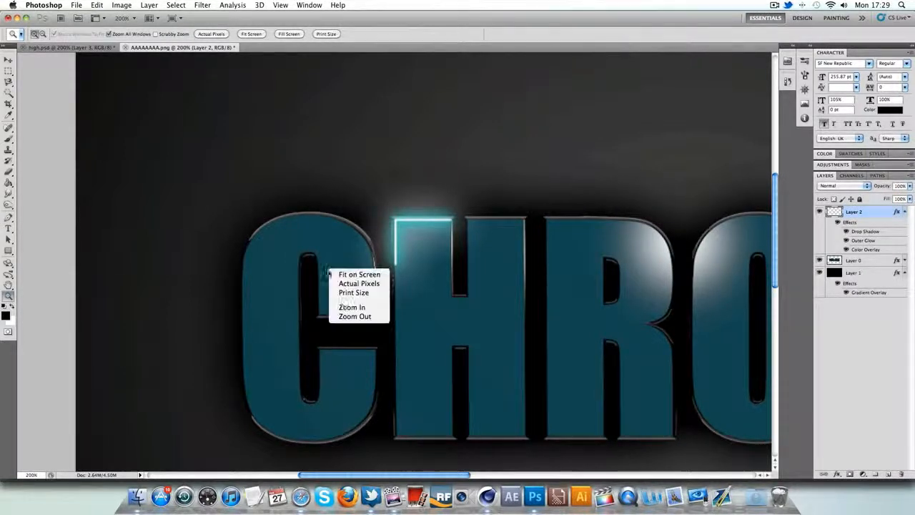
# - Brush-stroke the curved pen path over the O on Layer 3 and copy Layer 2's glow effects onto it
pyautogui.click(359, 273)
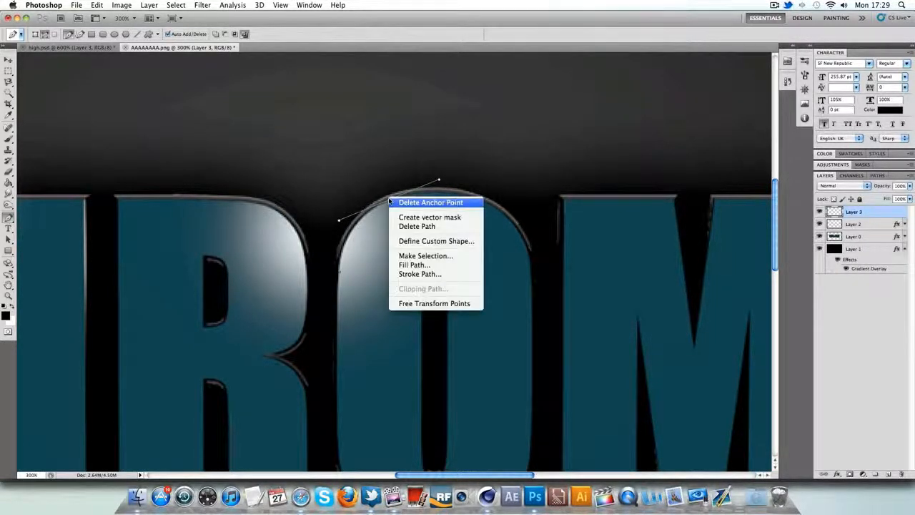
pyautogui.click(419, 274)
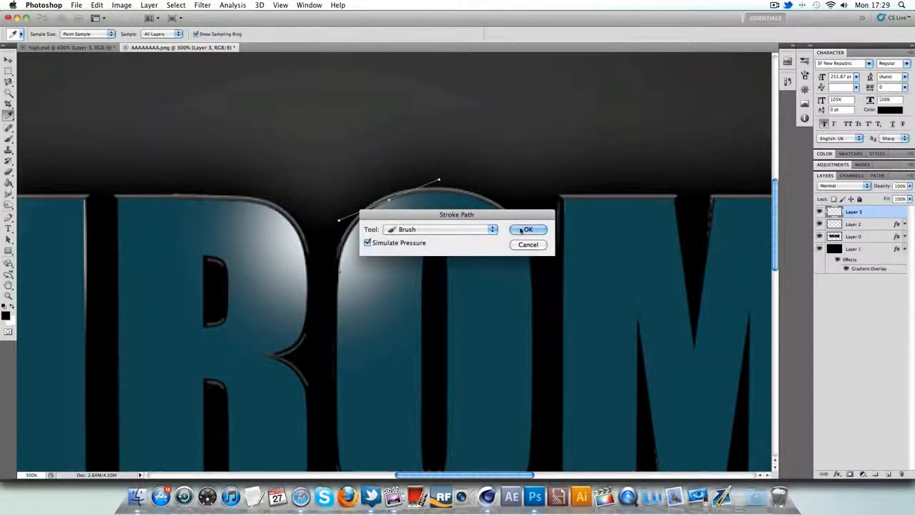
pyautogui.click(528, 229)
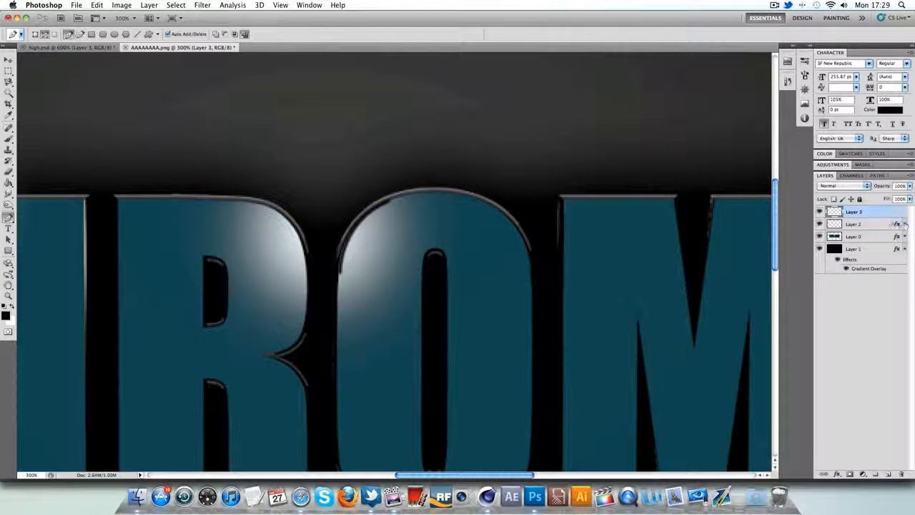
pyautogui.click(856, 224)
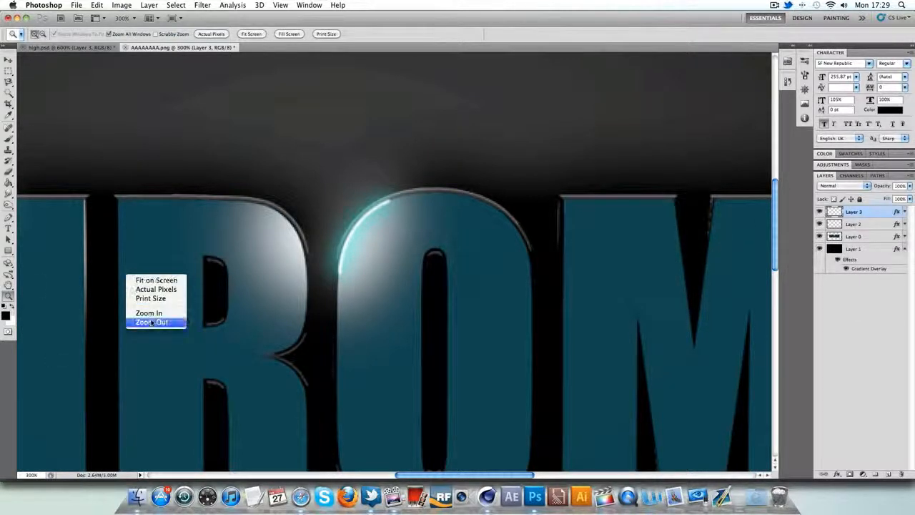
# - Soften the stroke ends with a 58 px eraser and dim the H's highlight layer to 80% opacity
pyautogui.click(153, 322)
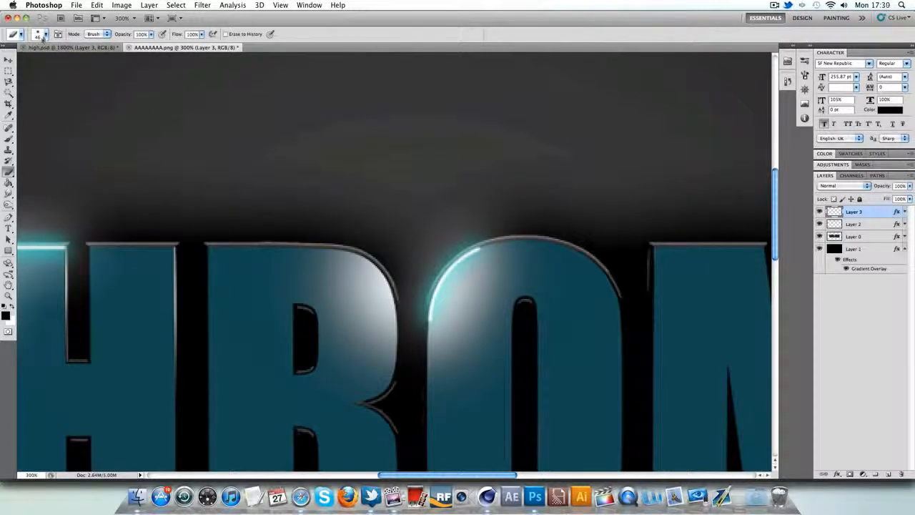
pyautogui.click(44, 33)
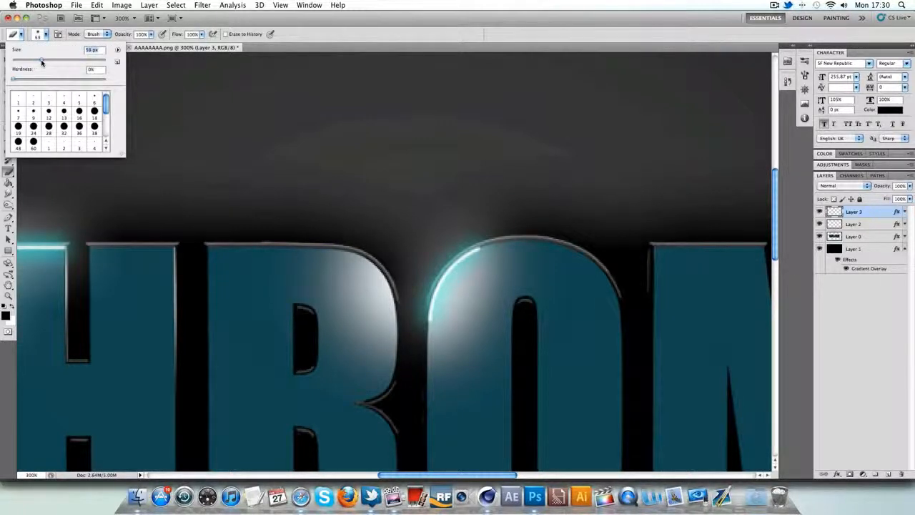
pyautogui.moveTo(39, 59); pyautogui.dragTo(47, 58)
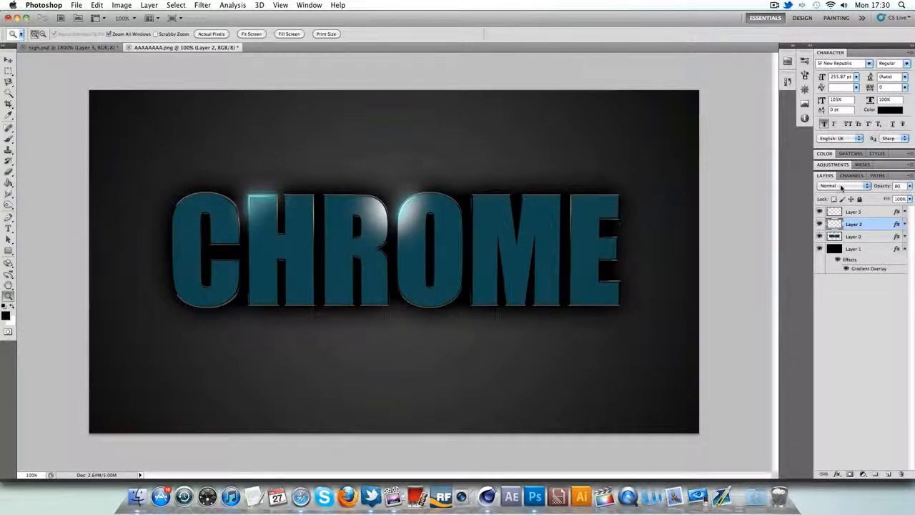
pyautogui.click(851, 211)
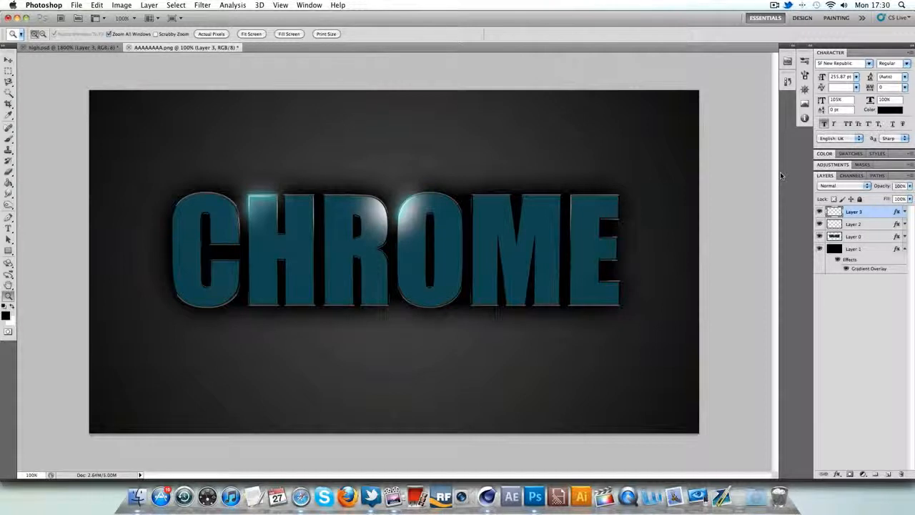